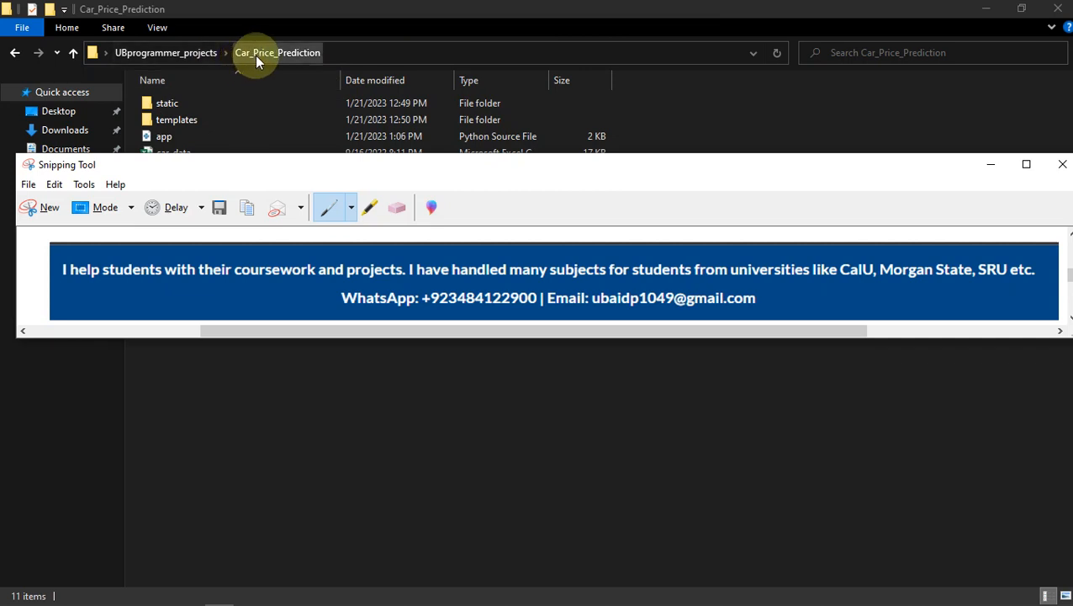
mouse_move(991, 168)
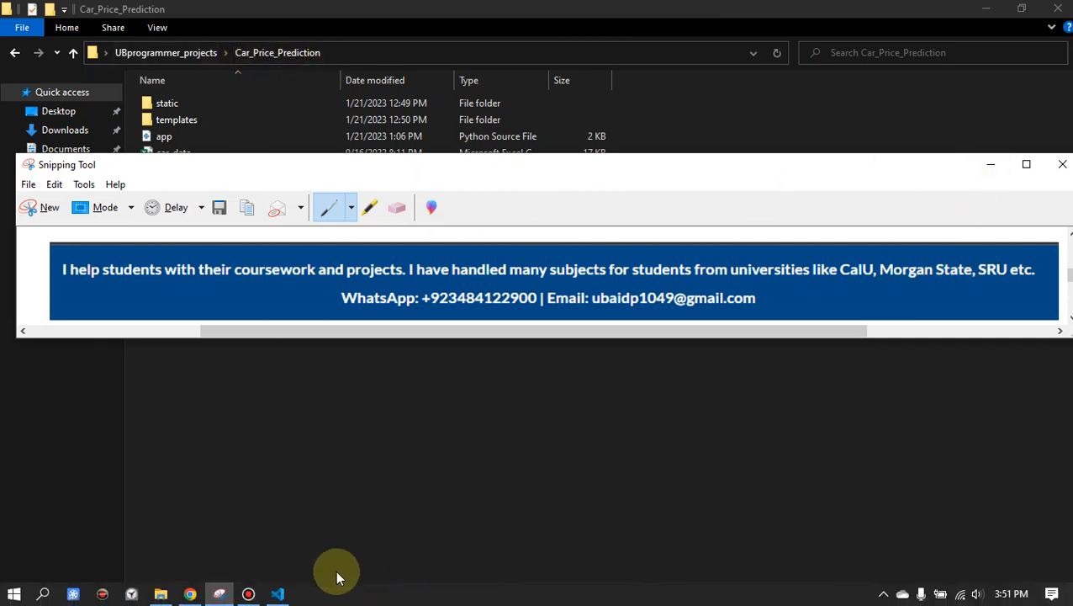
Review the running app at 127.0.0.1:5000 from the car-details form down to the project description.
left_click(189, 594)
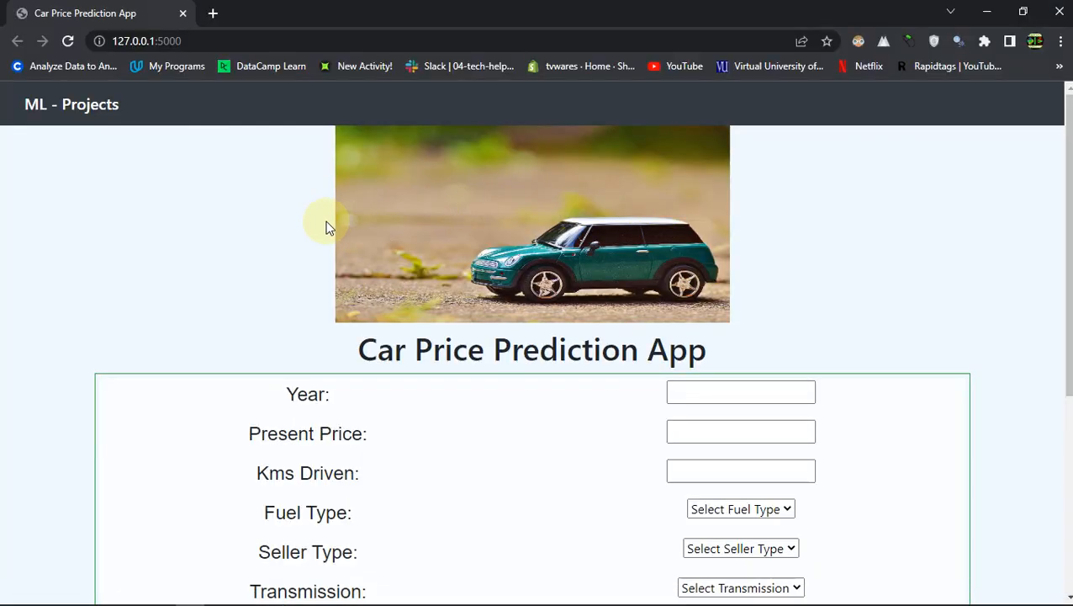
mouse_move(547, 223)
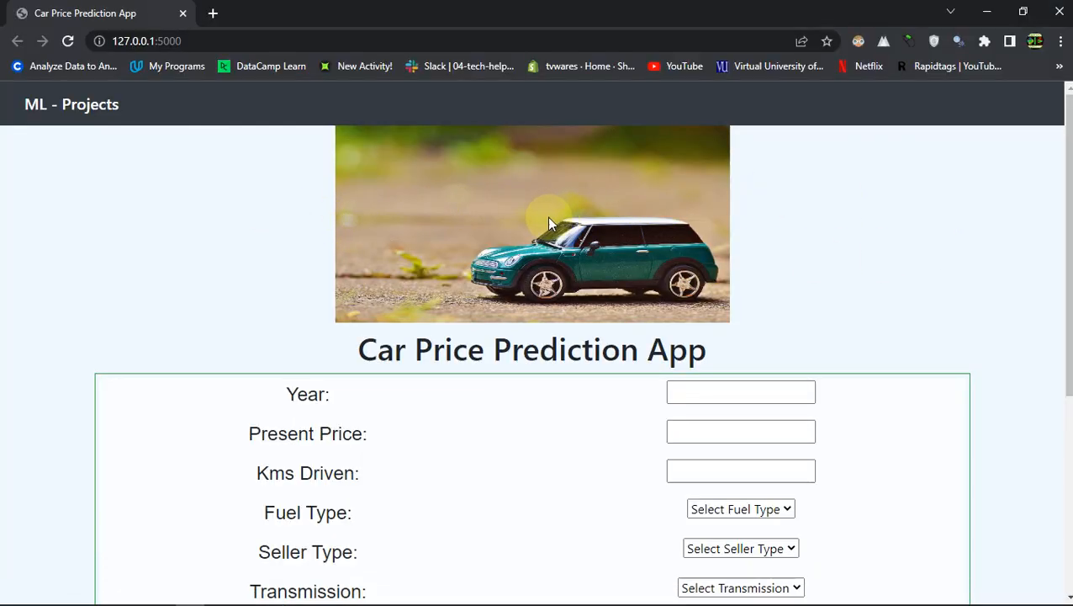
scroll("down", 3)
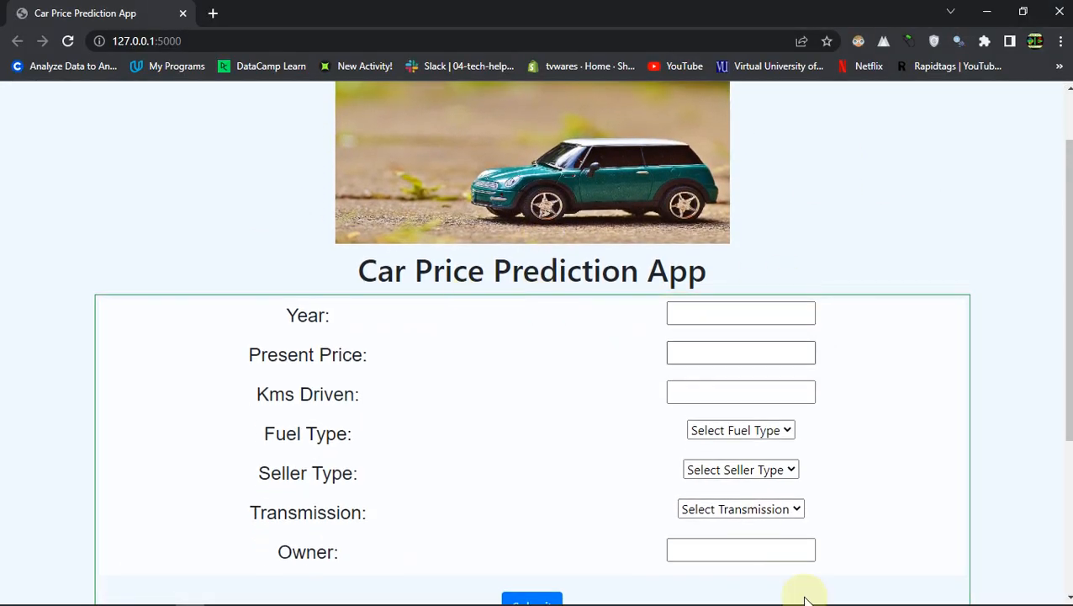
mouse_move(562, 348)
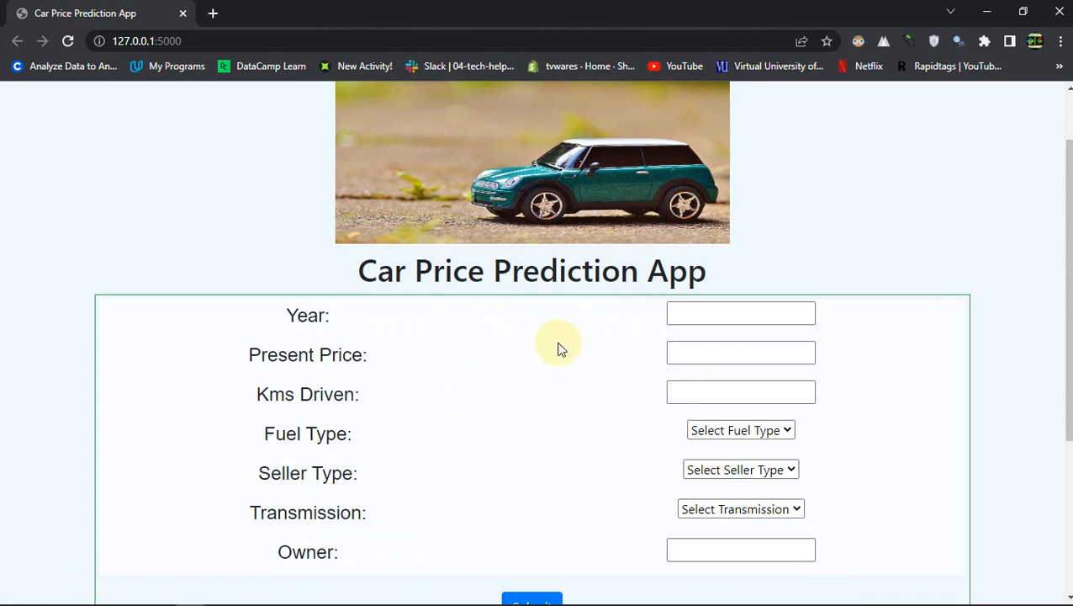
scroll("down", 3)
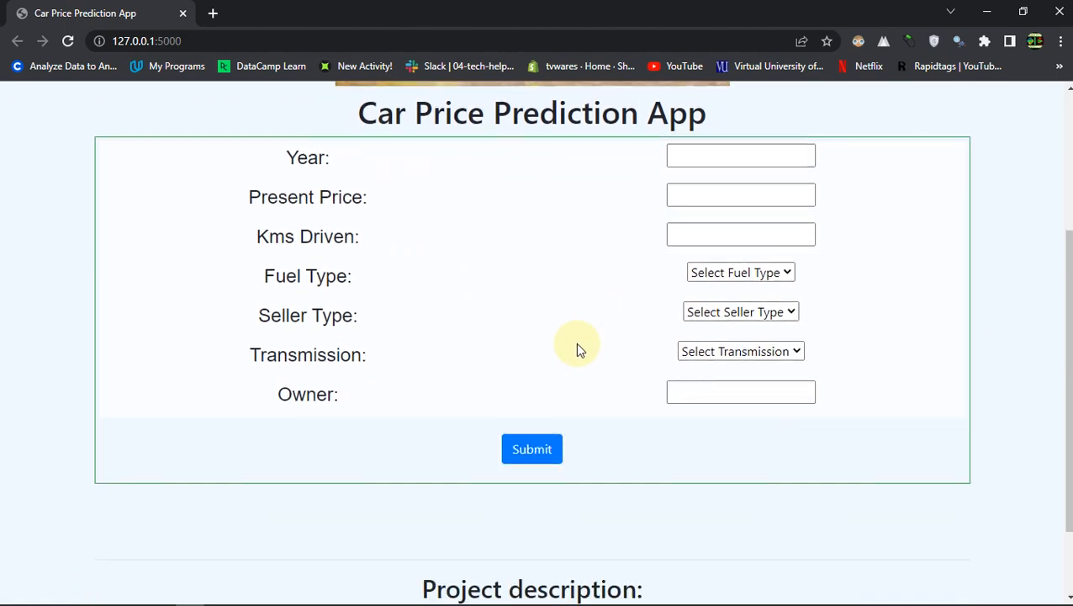
scroll("down", 3)
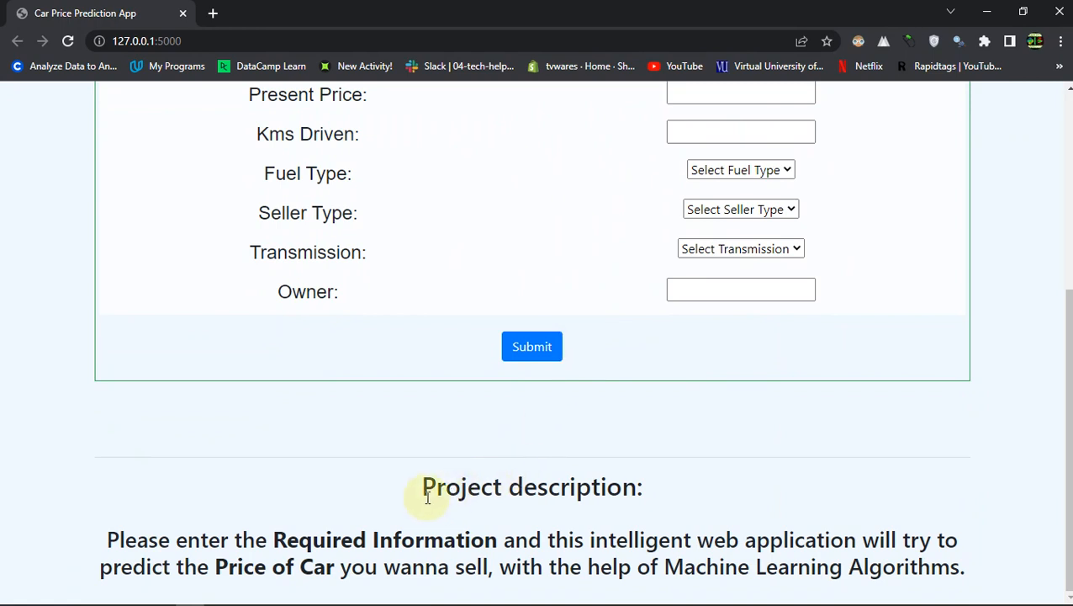
left_click_drag(423, 486, 589, 486)
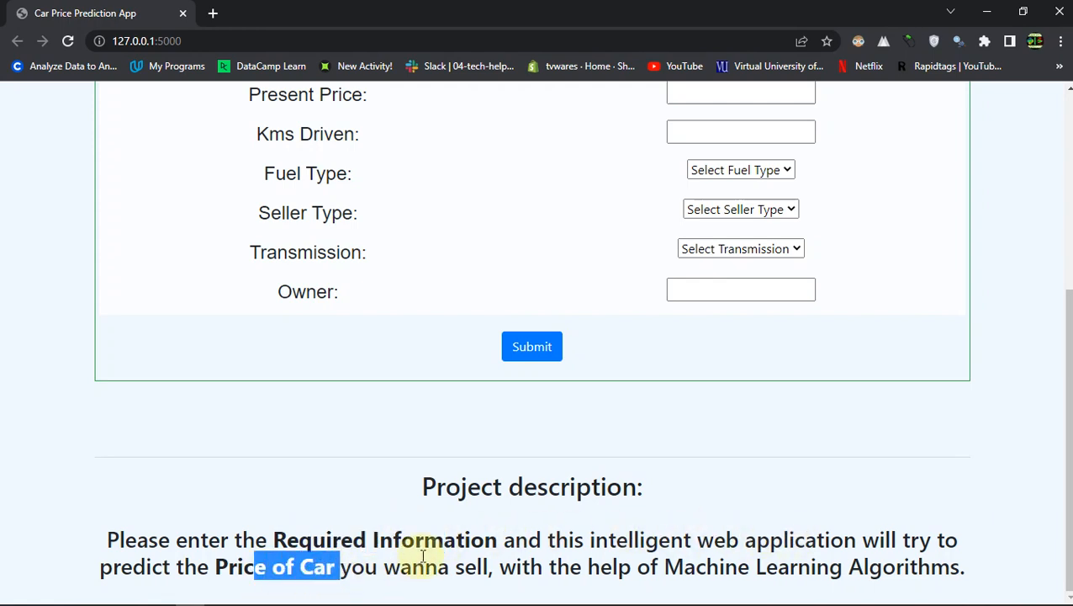
scroll("up", 3)
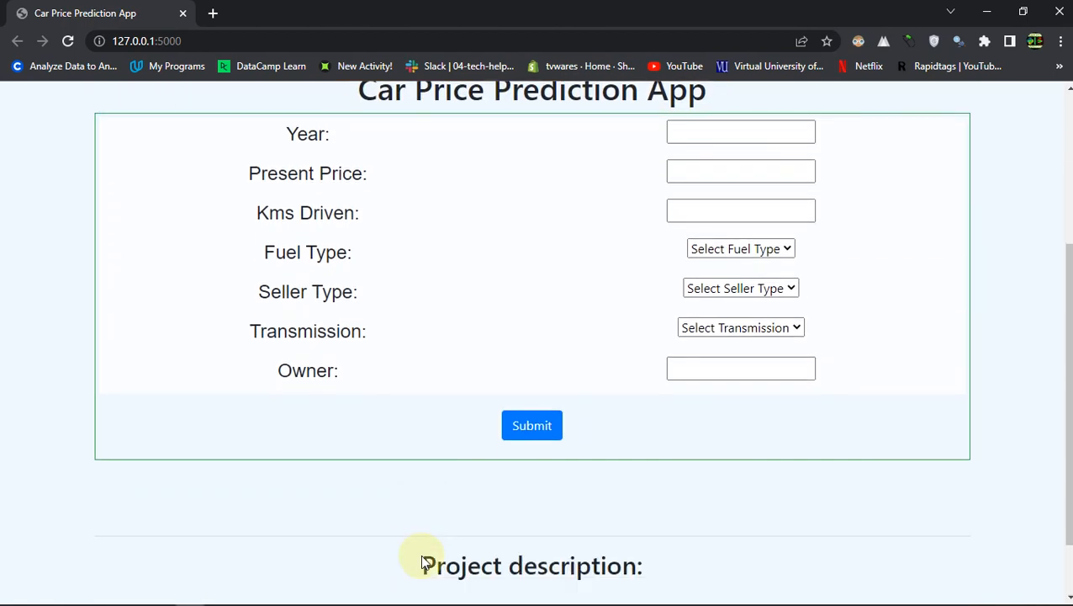
scroll("up", 3)
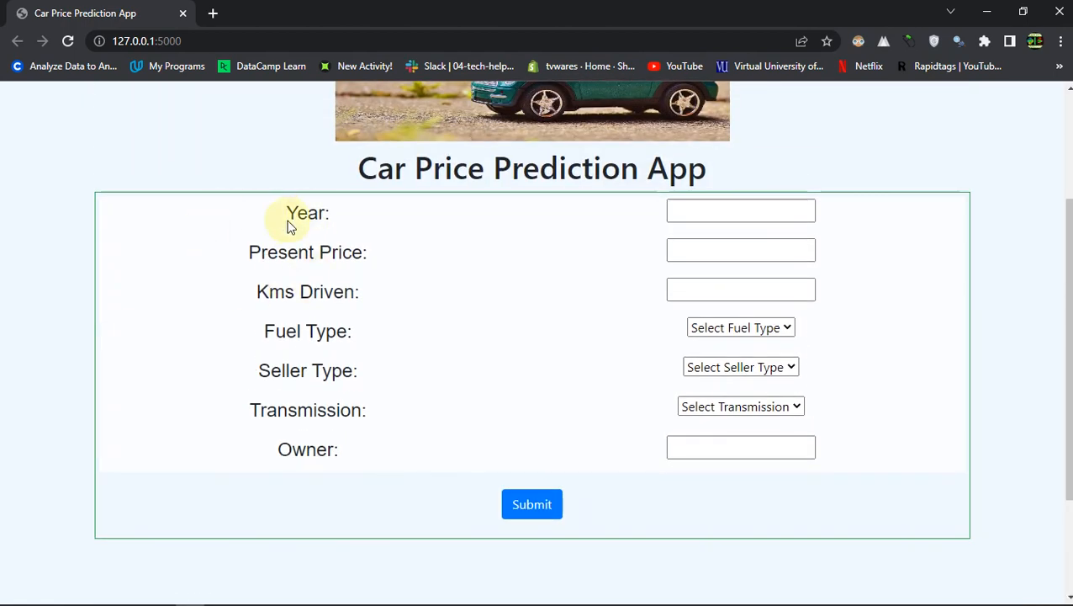
mouse_move(716, 492)
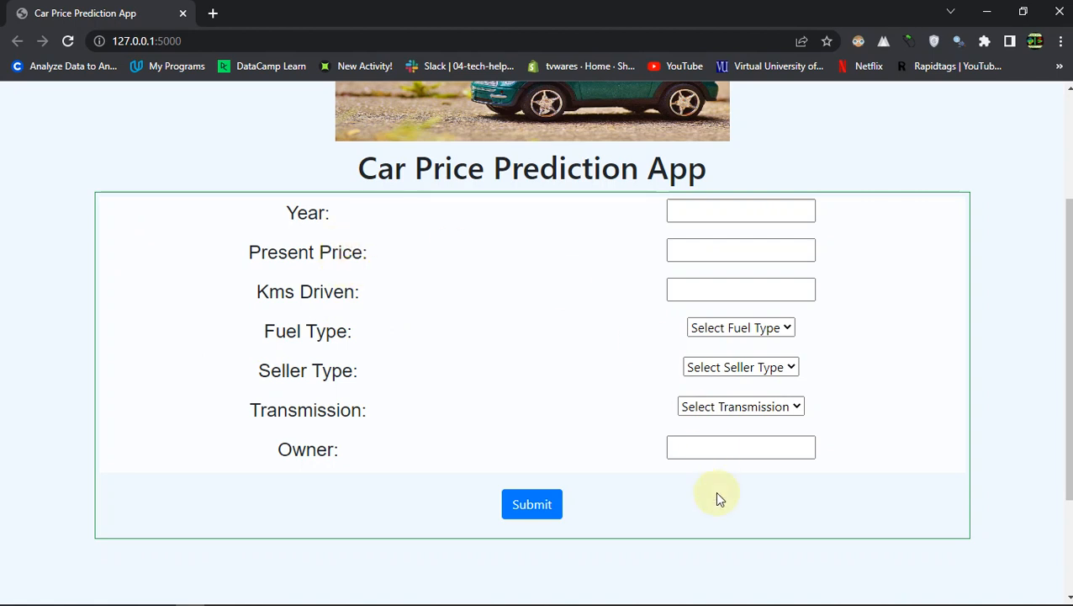
left_click(741, 210)
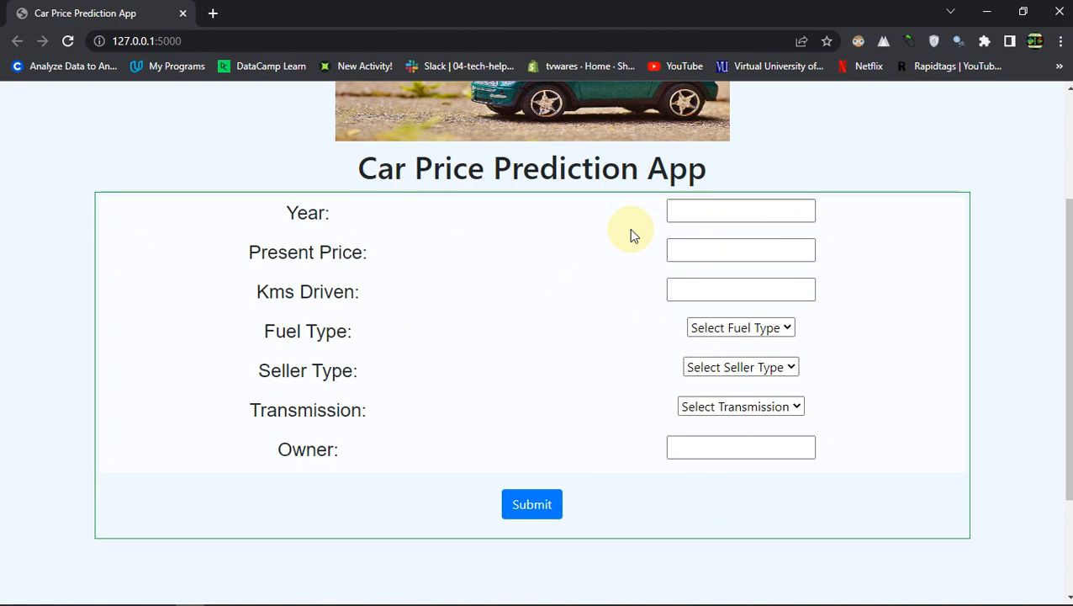
mouse_move(638, 224)
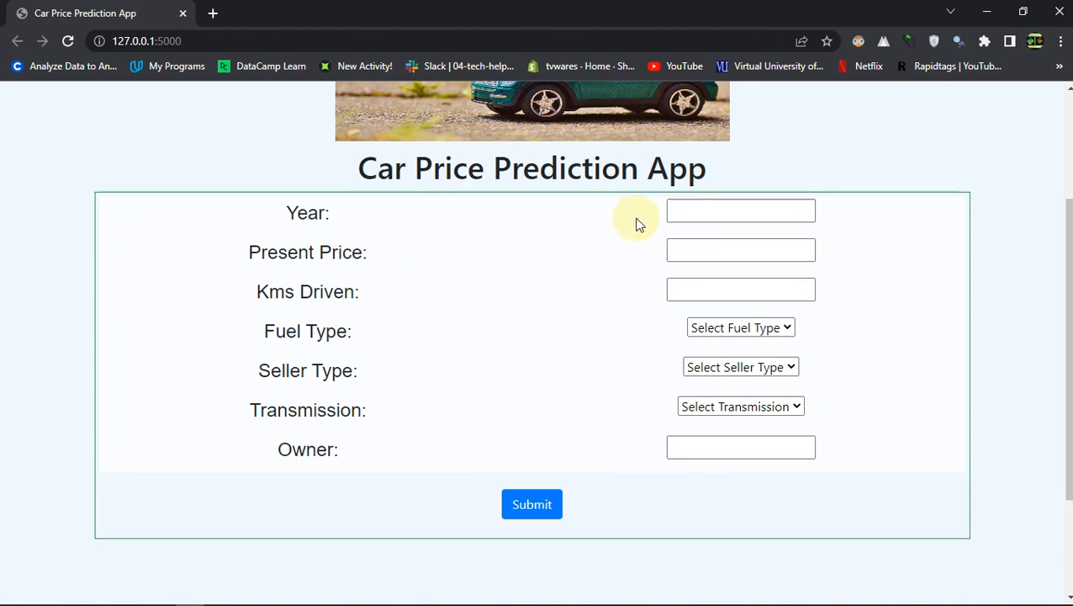
scroll("up", 3)
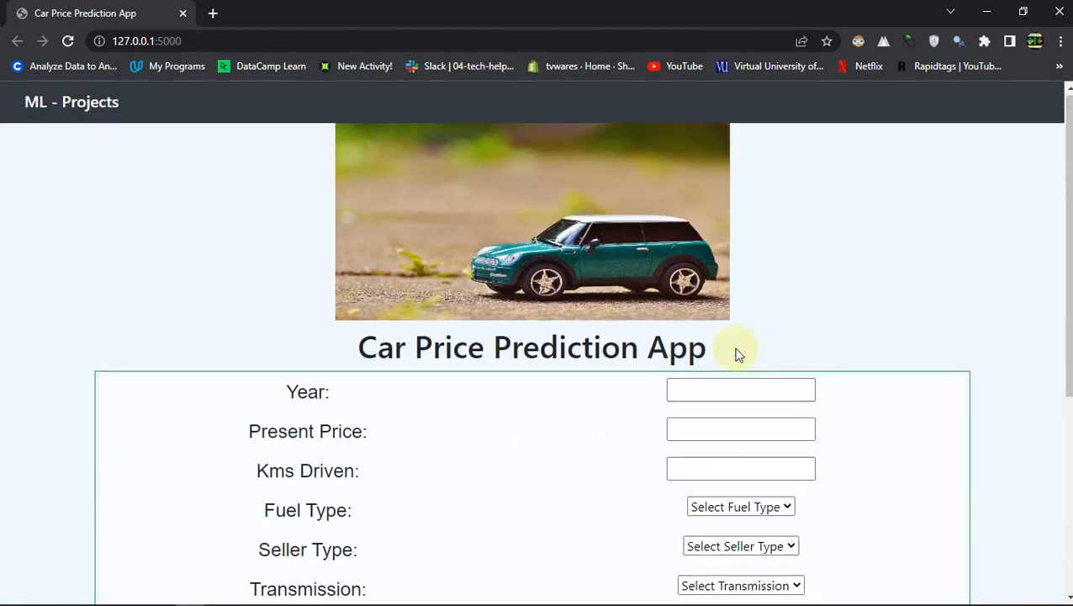
Choose 2014 as the car's year from the previously used values in the Year field.
left_click(740, 313)
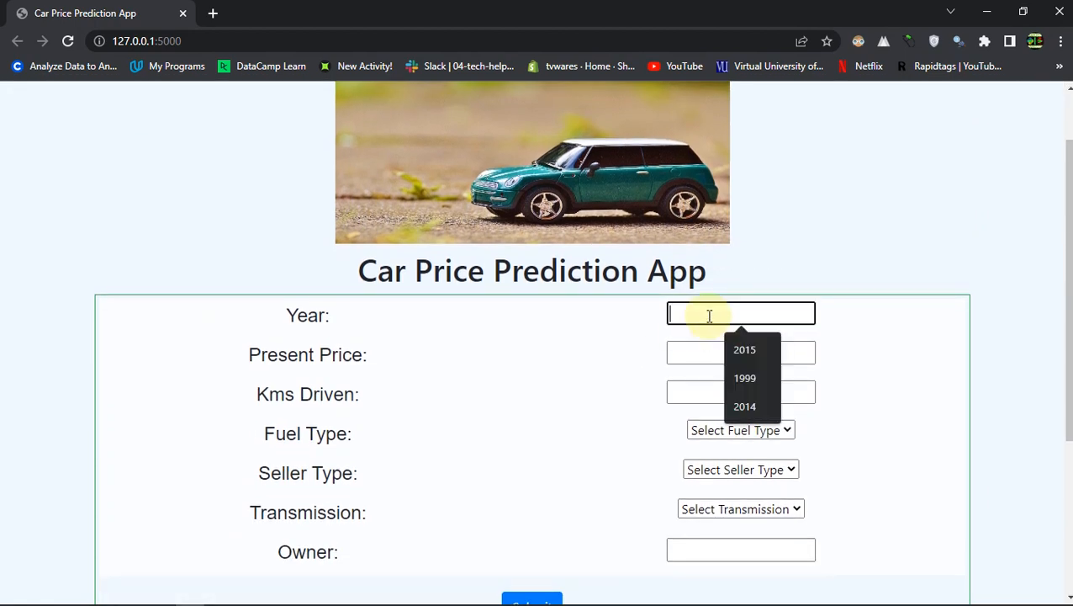
left_click(745, 349)
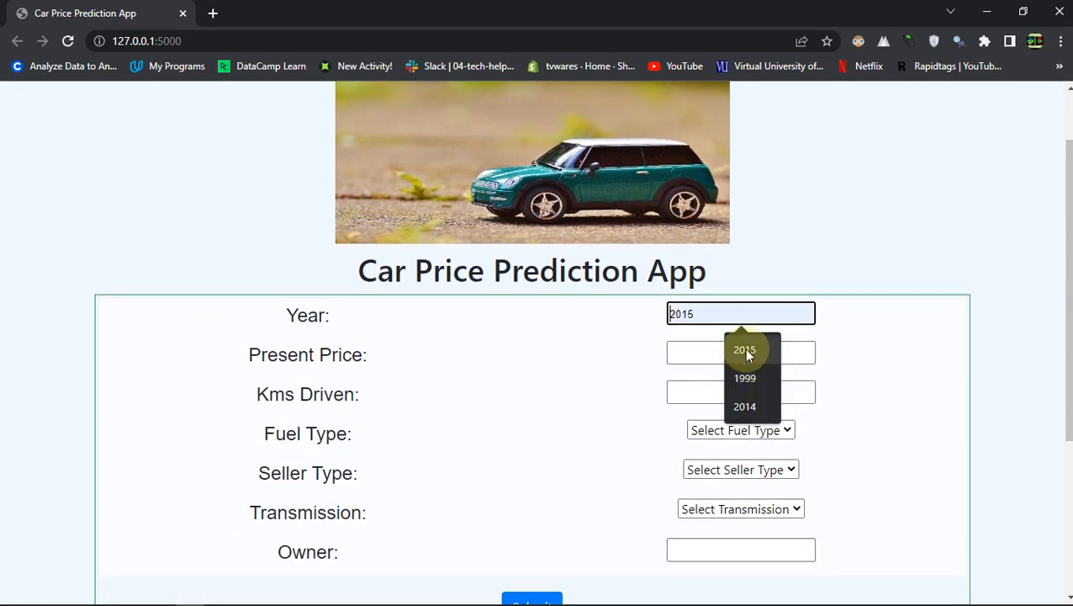
left_click(744, 406)
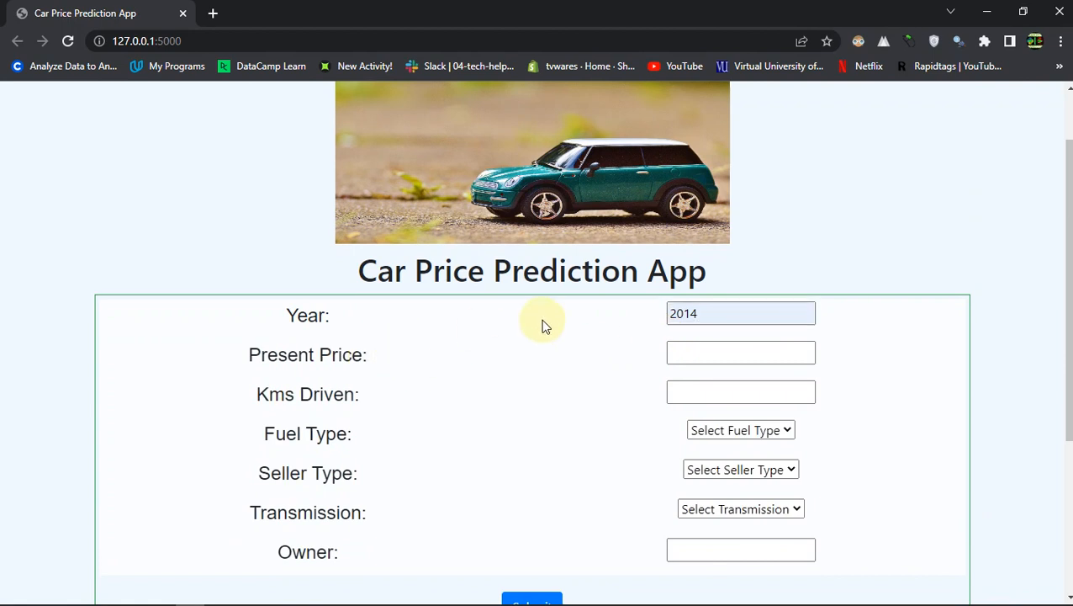
mouse_move(315, 315)
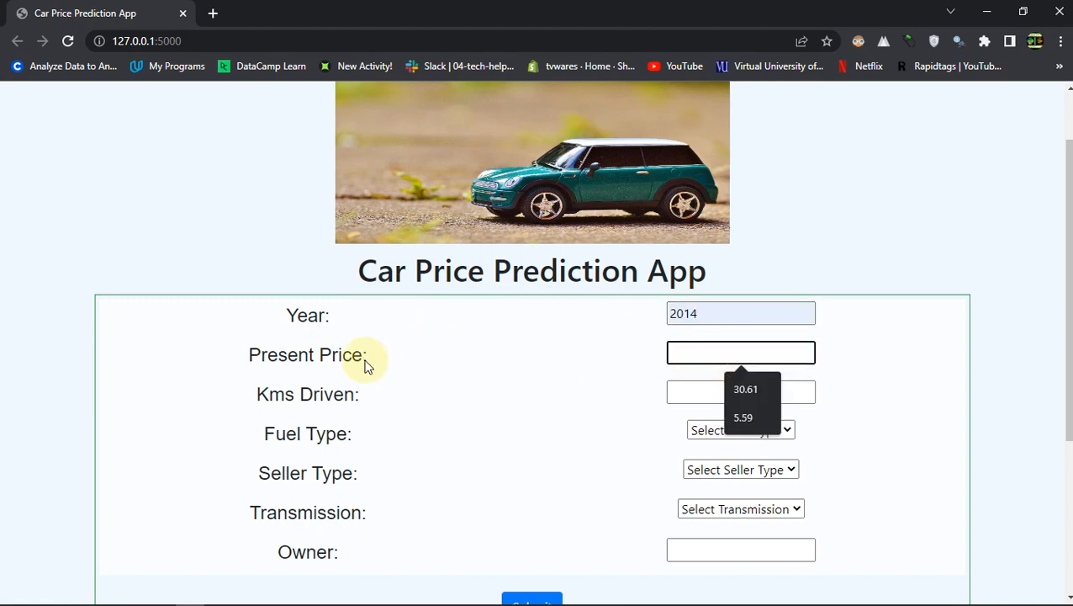
mouse_move(665, 398)
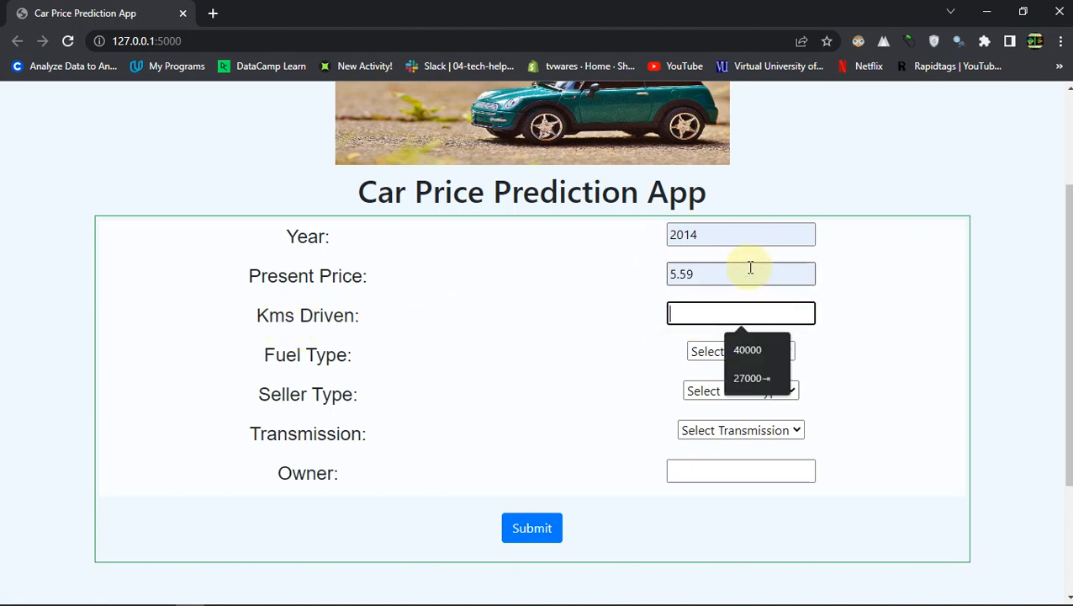
mouse_move(305, 320)
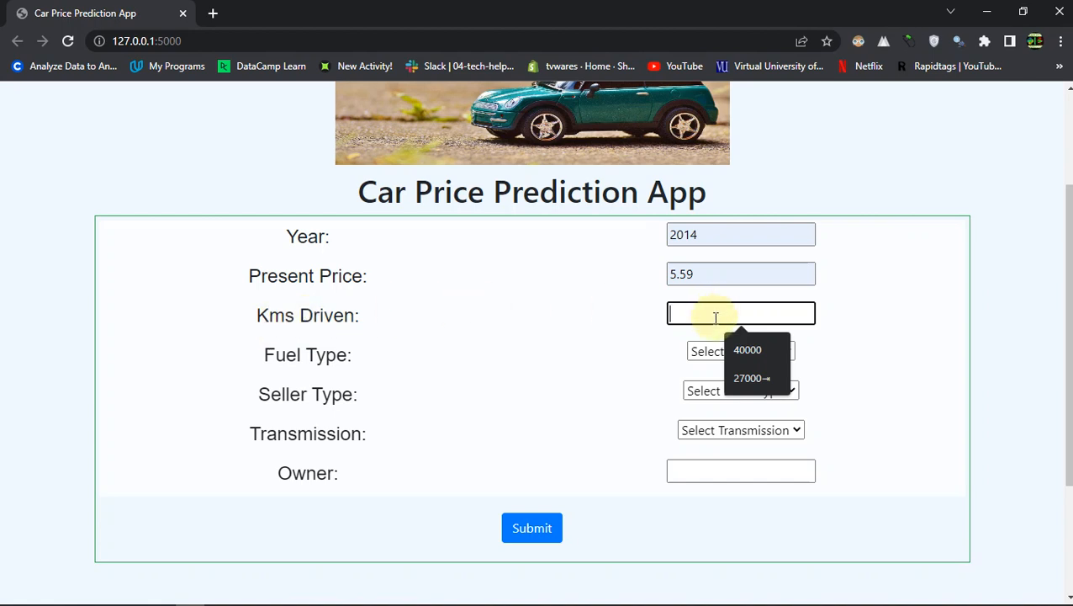
mouse_move(617, 363)
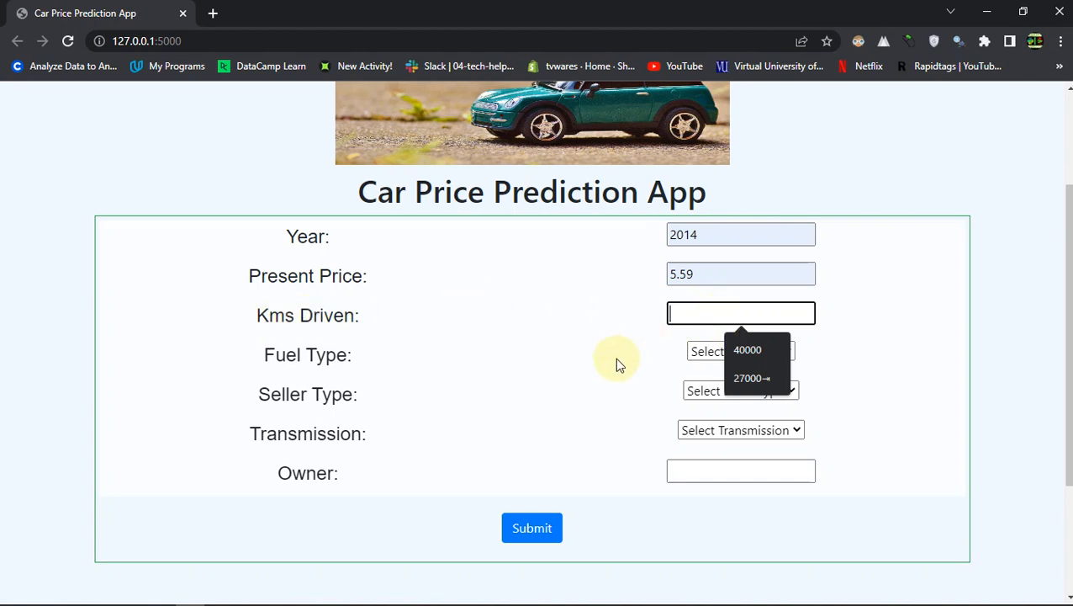
Check the notebook's dataframe head for the sample car with present price 5.59 and 27000 km.
left_click(747, 350)
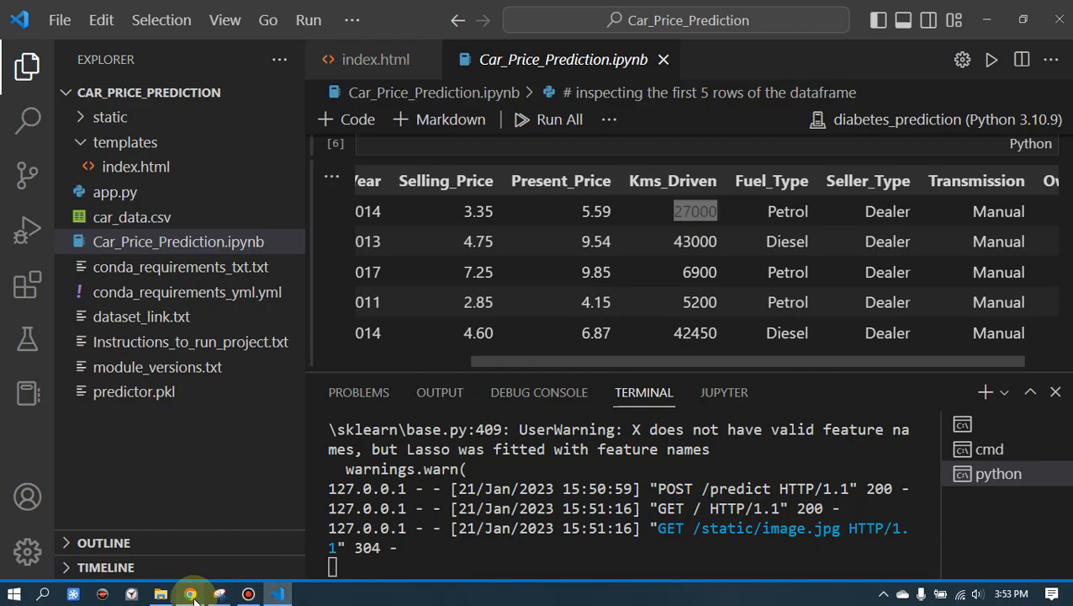
Enter Kms Driven 27000, Fuel Type Petrol, Transmission Manual and Owner 0 in the form.
left_click(194, 594)
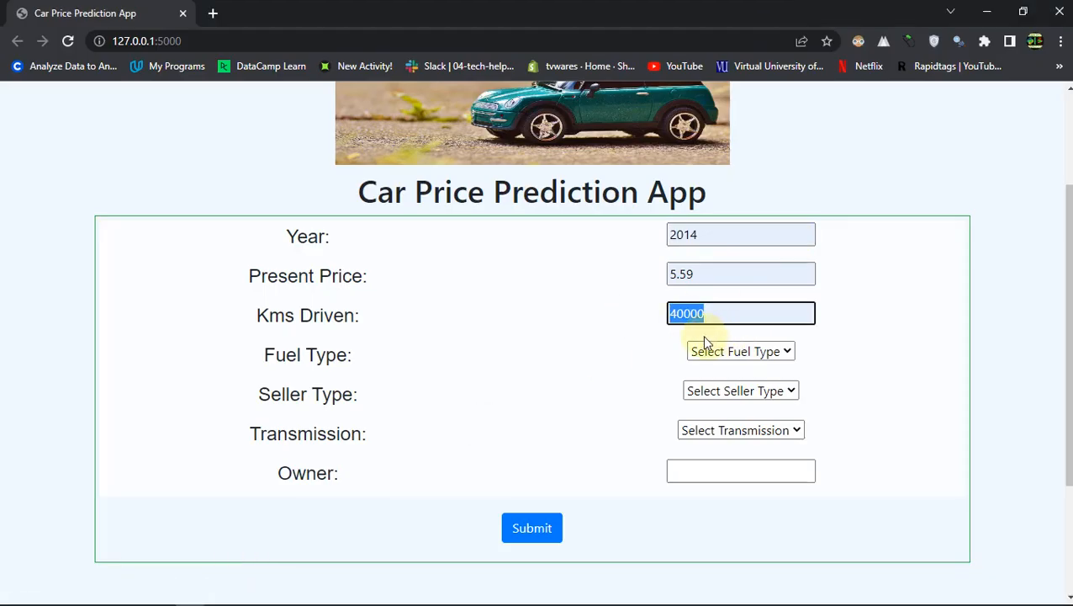
type("27000")
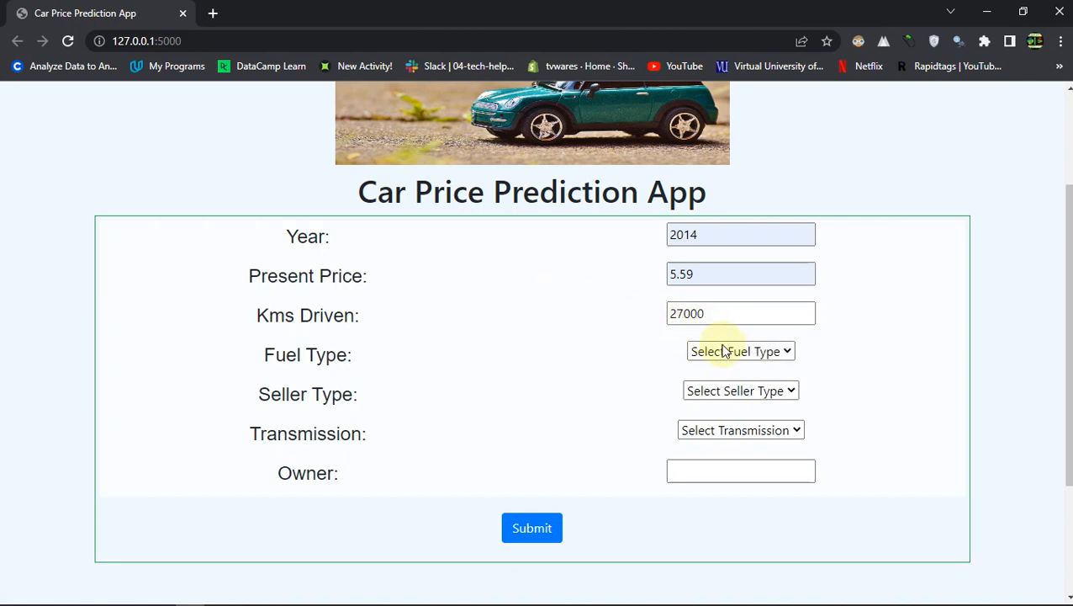
left_click(740, 350)
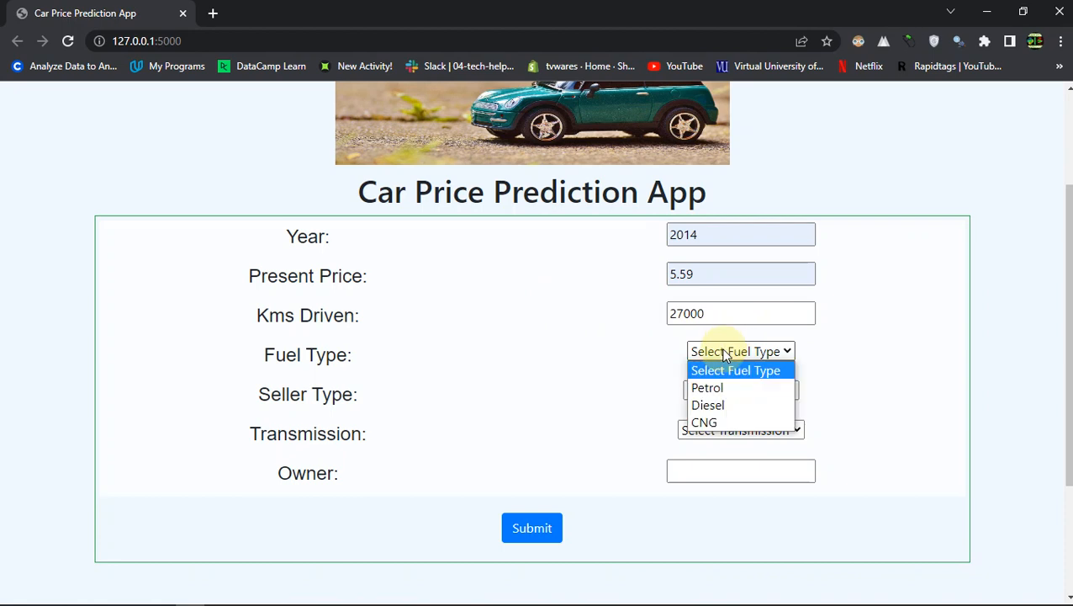
left_click(707, 387)
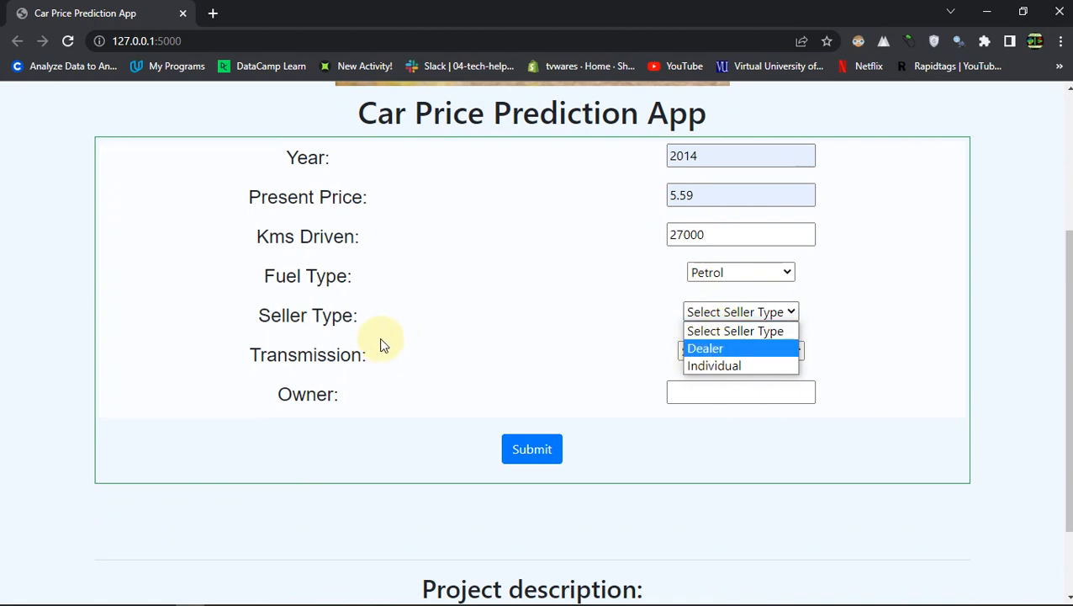
mouse_move(714, 365)
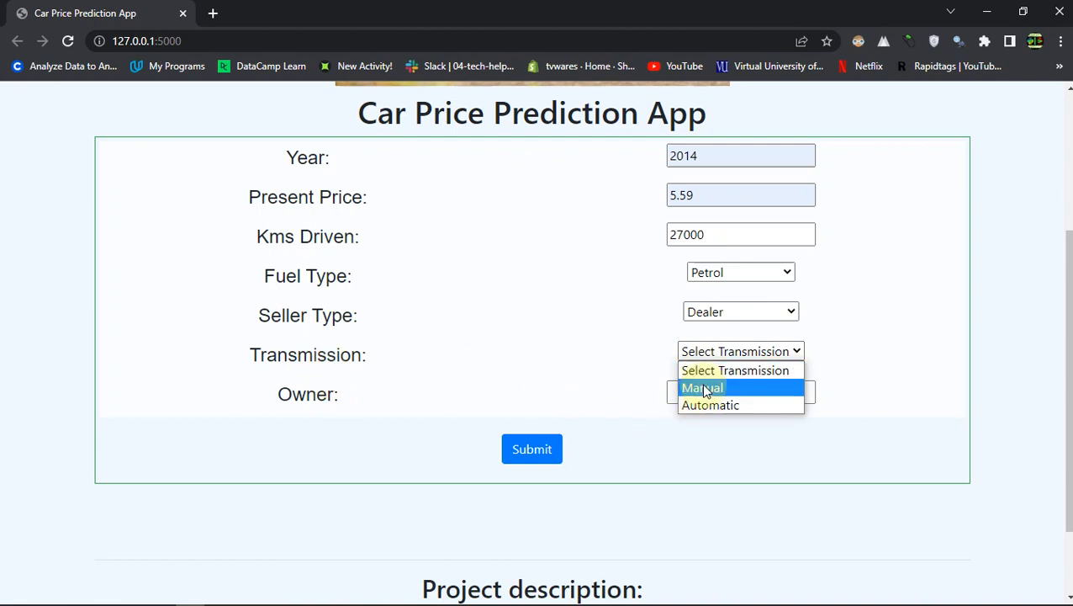
left_click(702, 388)
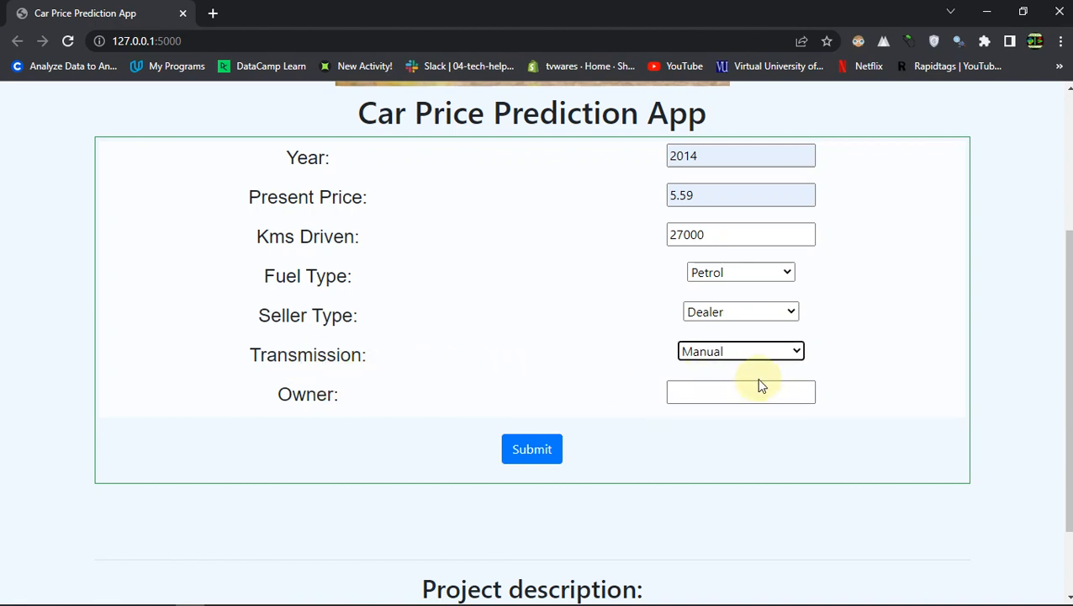
type("0")
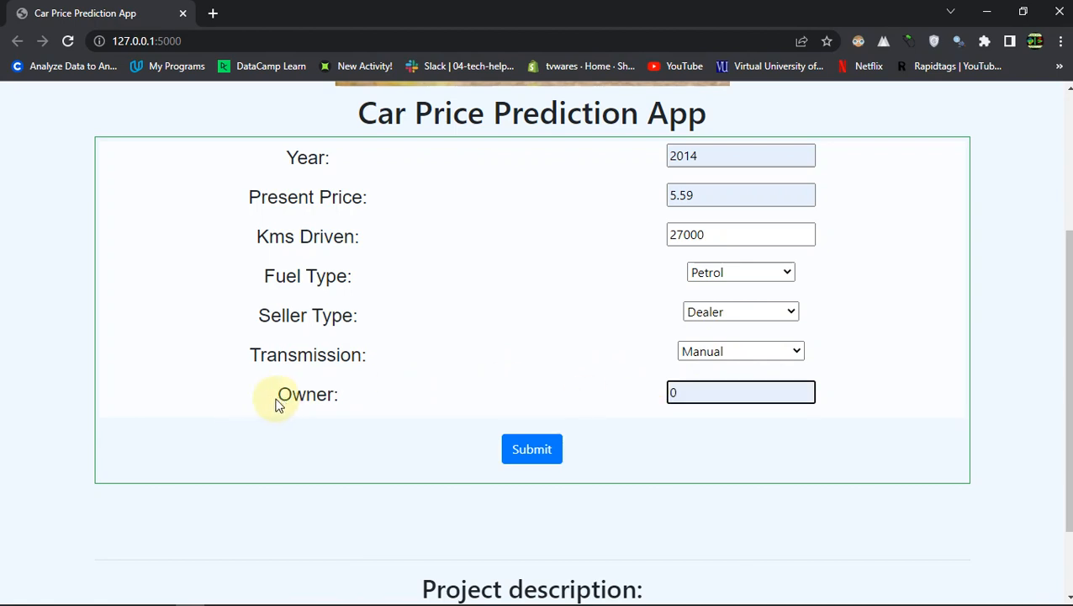
double_click(306, 394)
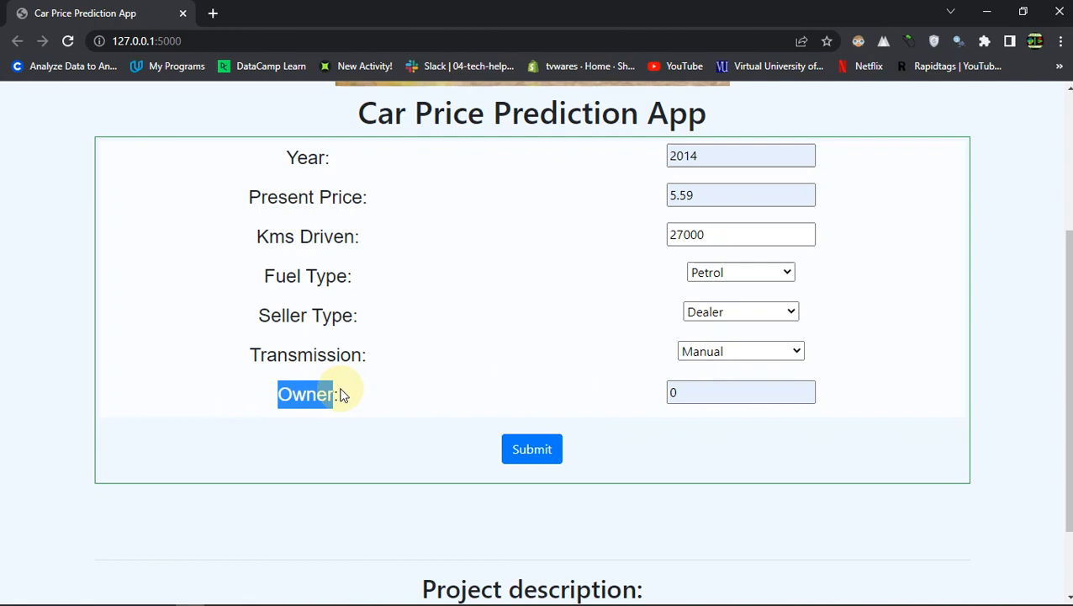
mouse_move(404, 235)
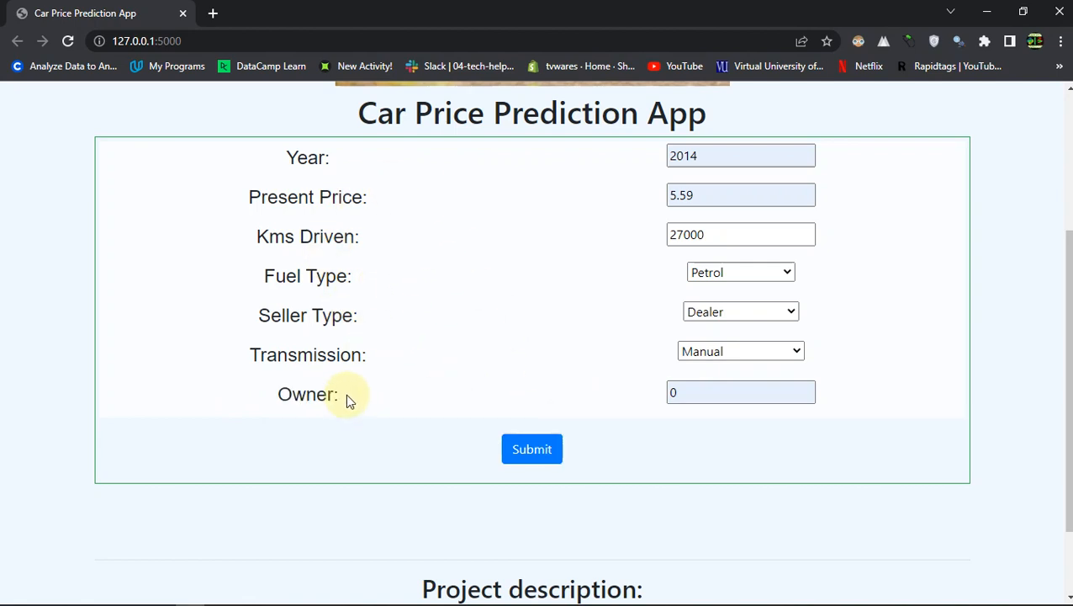
mouse_move(516, 378)
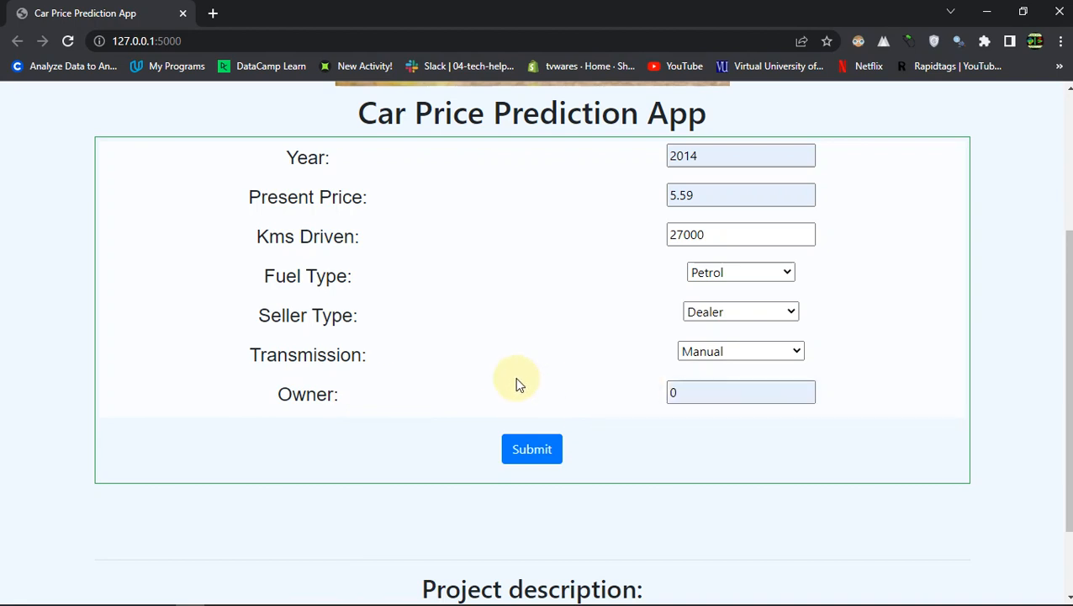
Submit the car details and read the Output line showing the 3.83 Lakhs prediction.
left_click(532, 448)
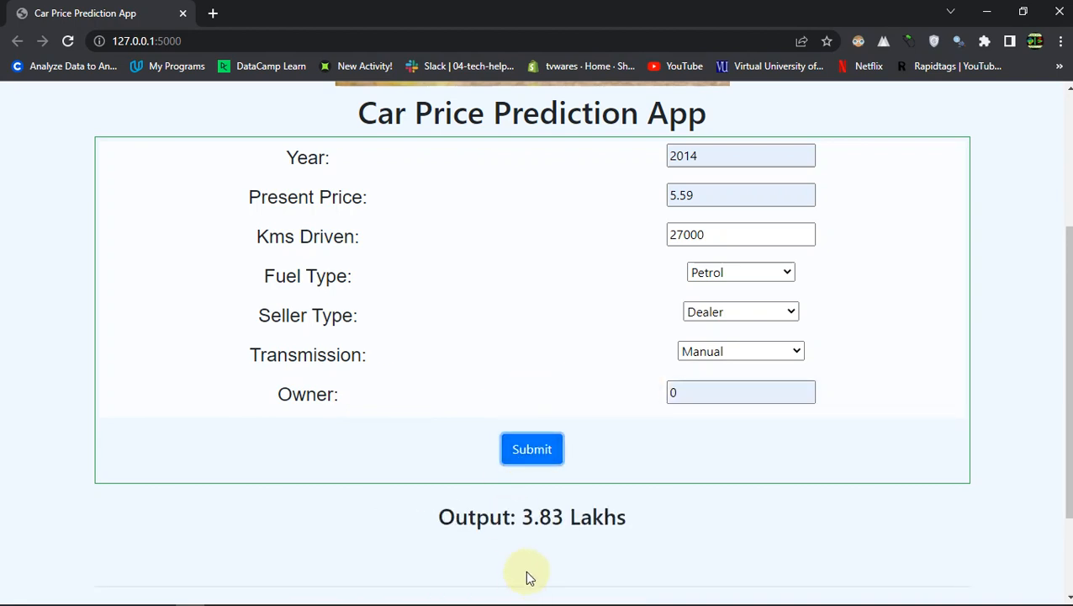
mouse_move(431, 518)
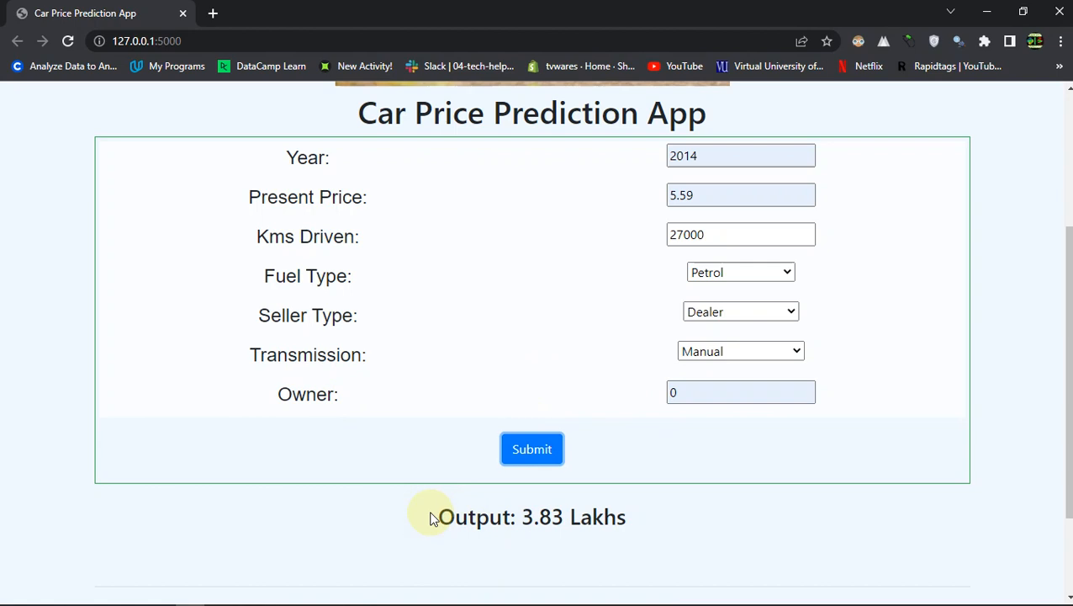
double_click(468, 516)
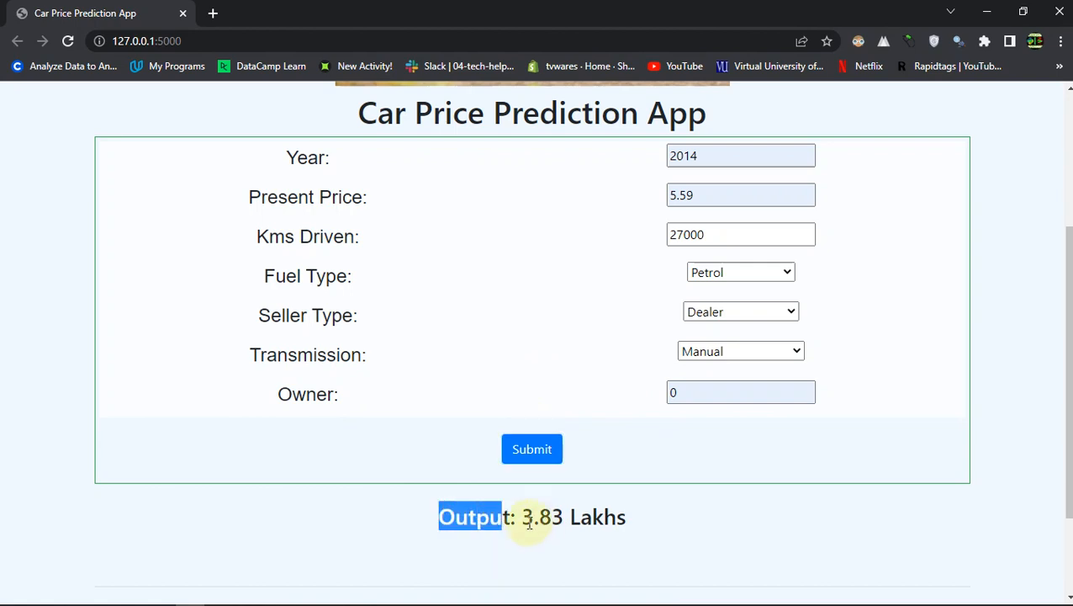
scroll("down", 3)
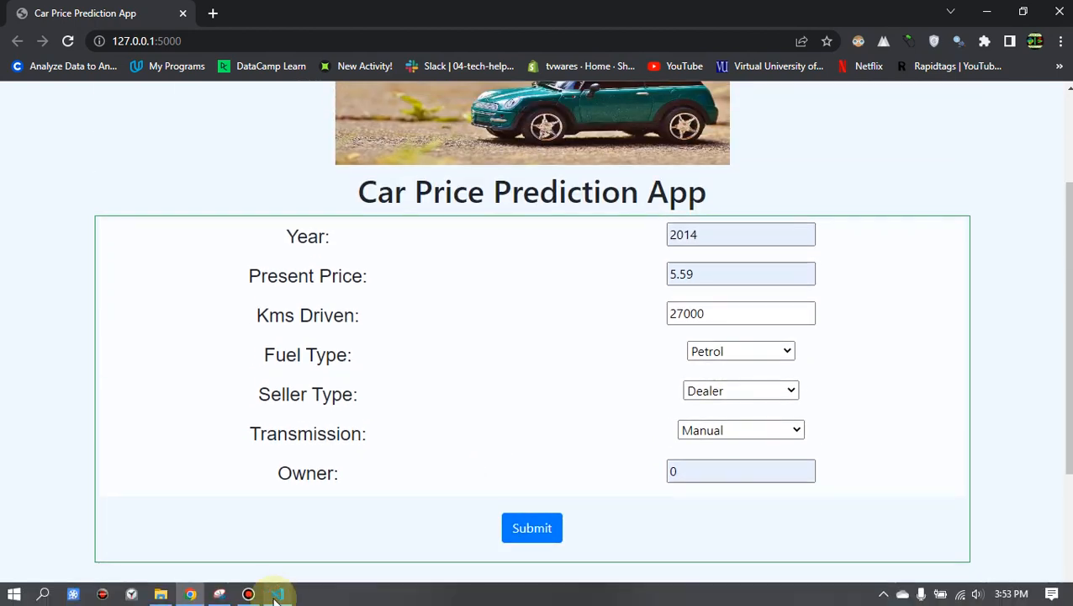
Inspect the notebook's 2014 ritz row with its actual selling price of 3.35.
left_click(277, 594)
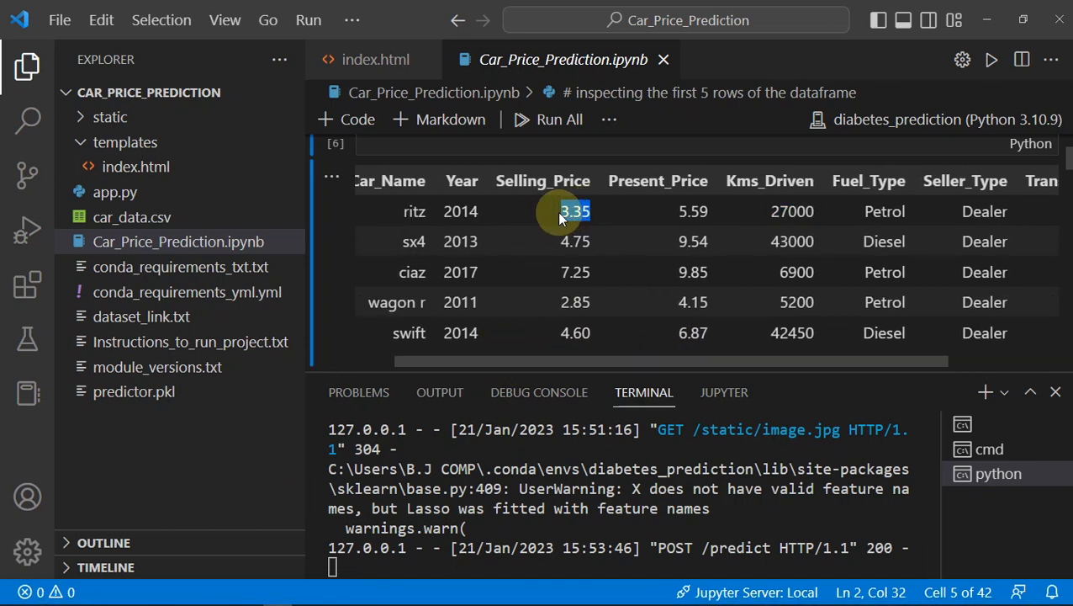
mouse_move(311, 577)
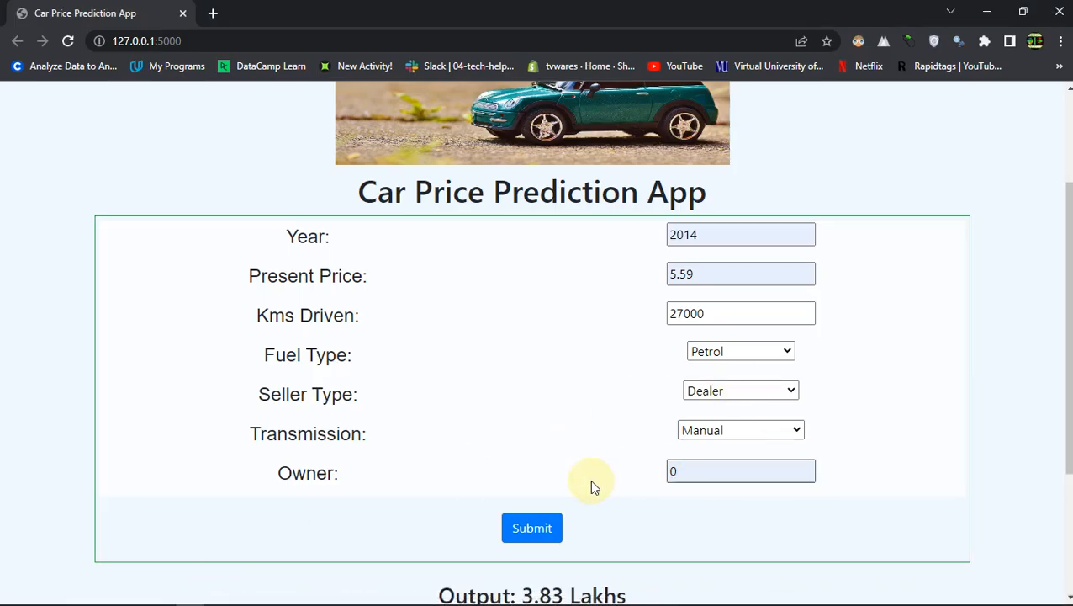
scroll("down", 3)
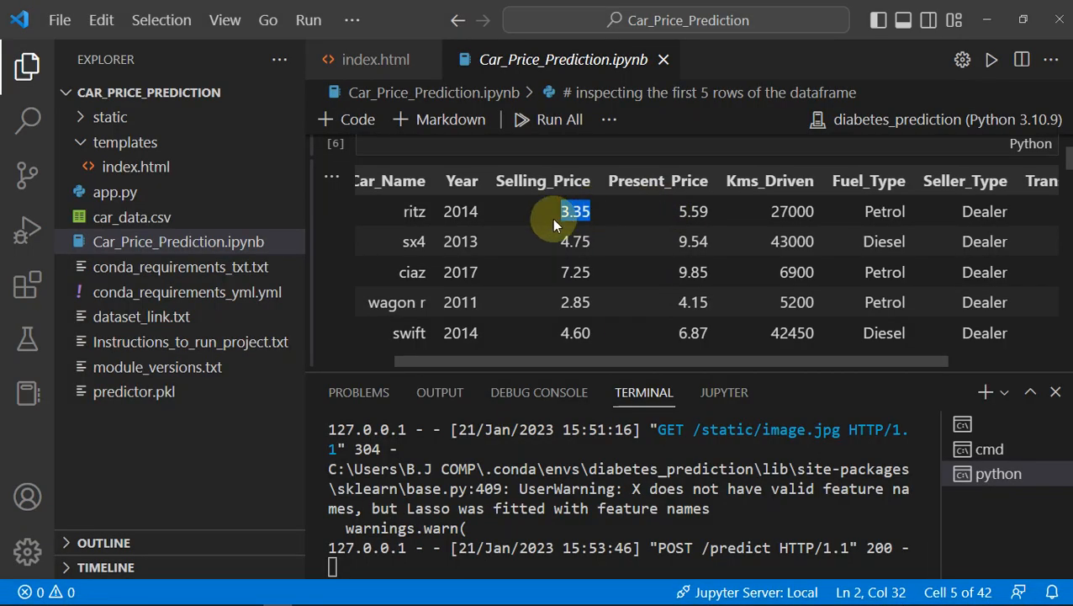
mouse_move(578, 371)
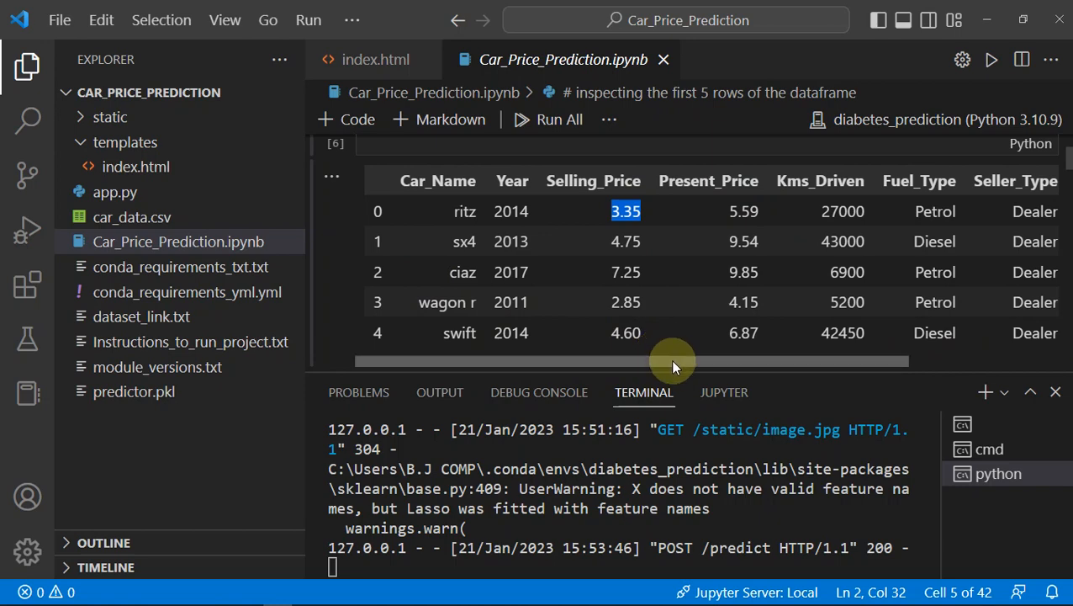
scroll("down", 3)
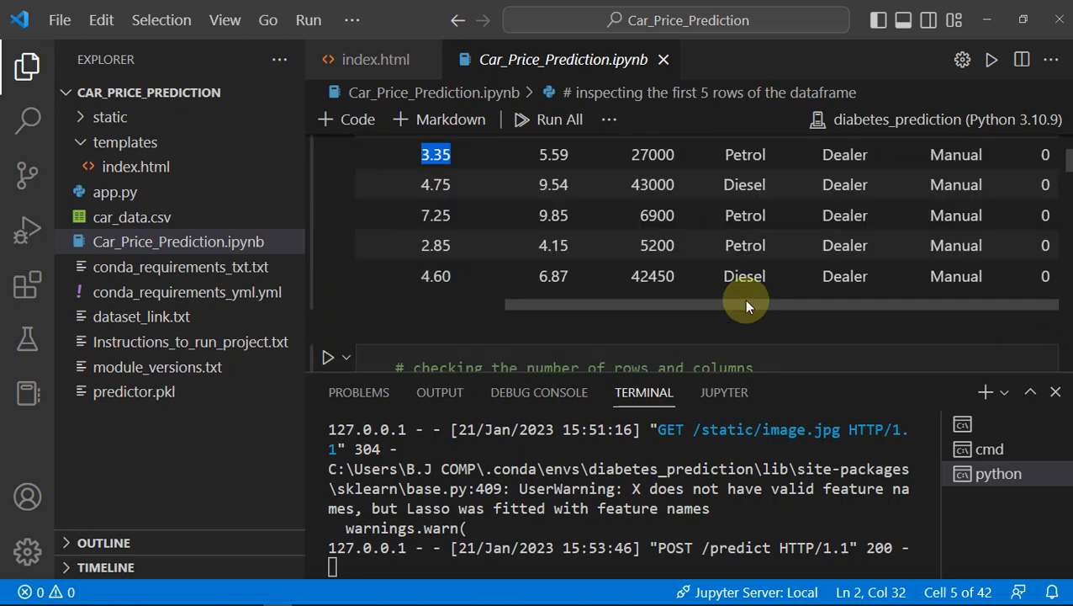
mouse_move(789, 310)
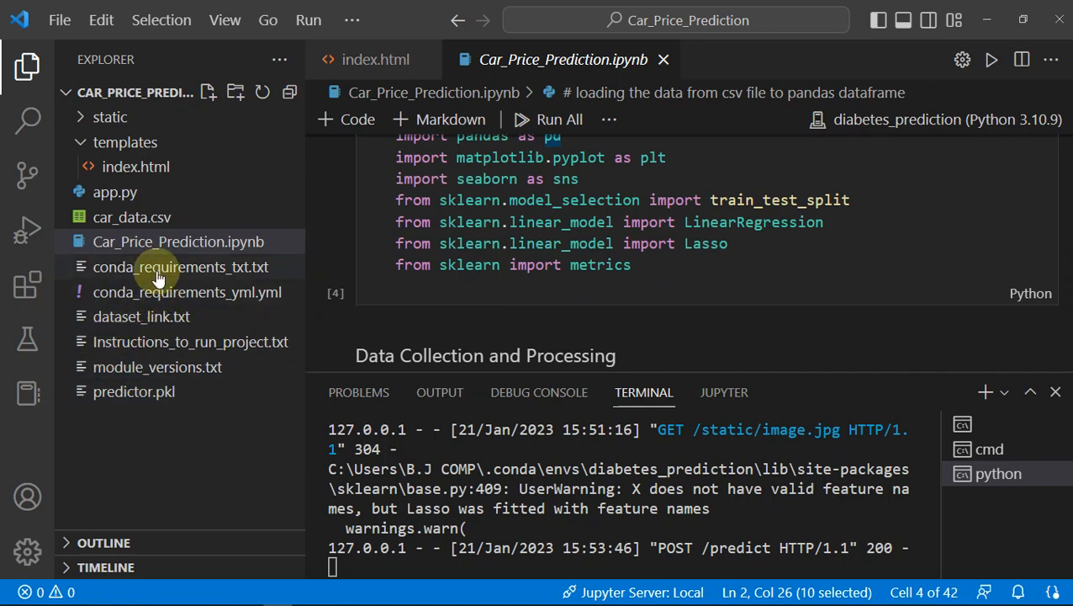
Review conda_requirements_txt.txt, dataset_link.txt and the index.html form markup with its field labels.
left_click(181, 266)
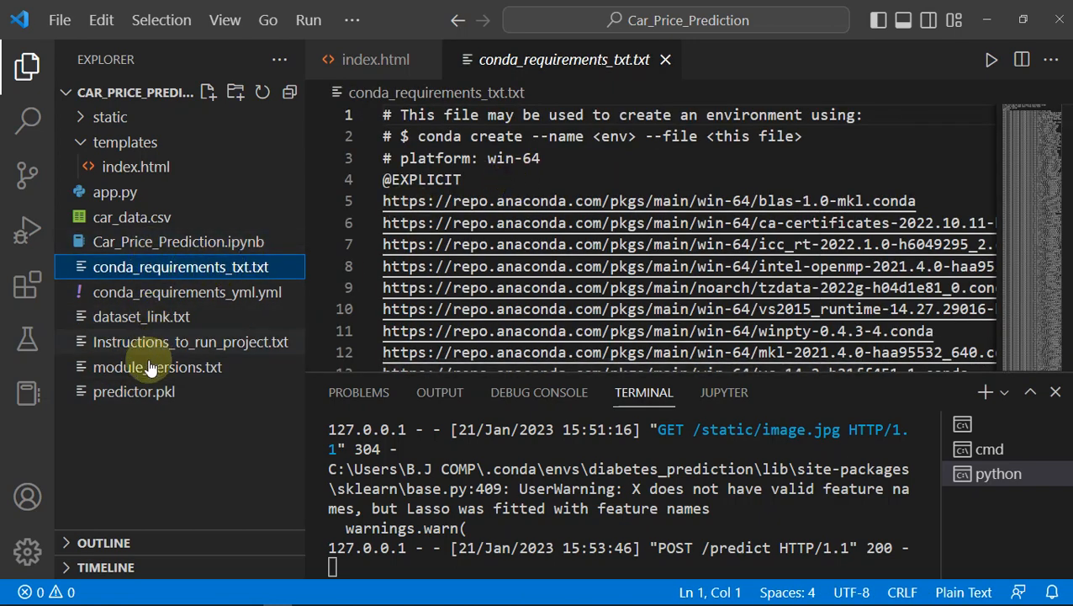
left_click(141, 316)
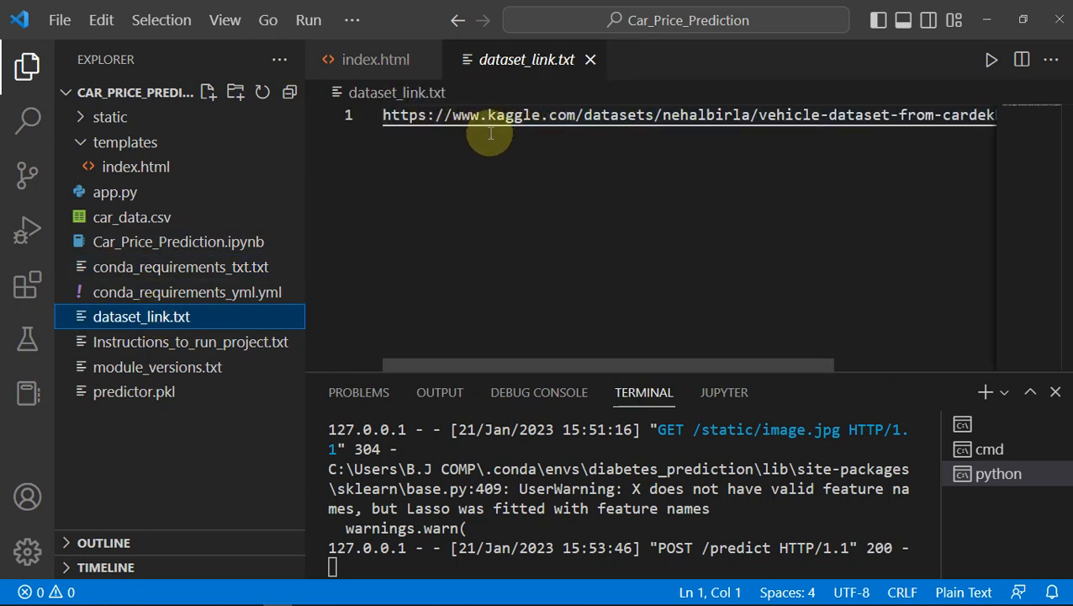
left_click(375, 58)
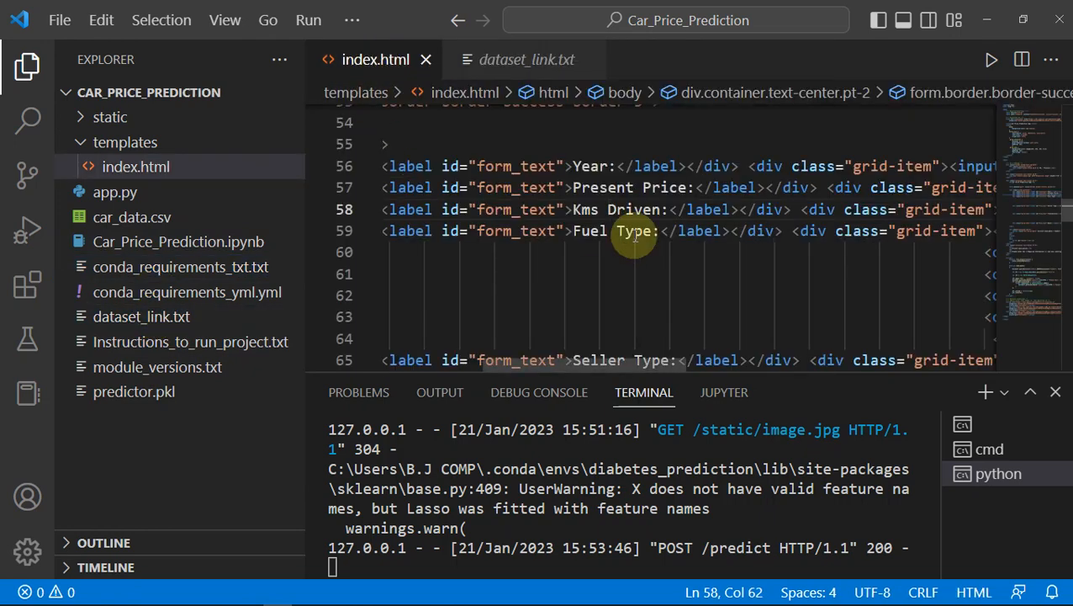
scroll("down", 3)
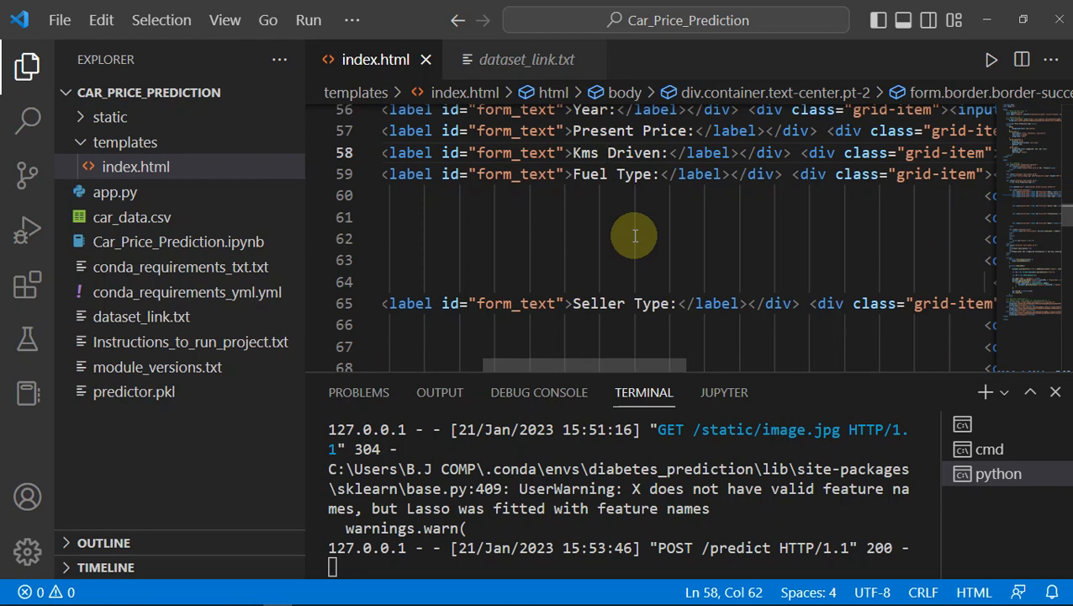
scroll("down", 3)
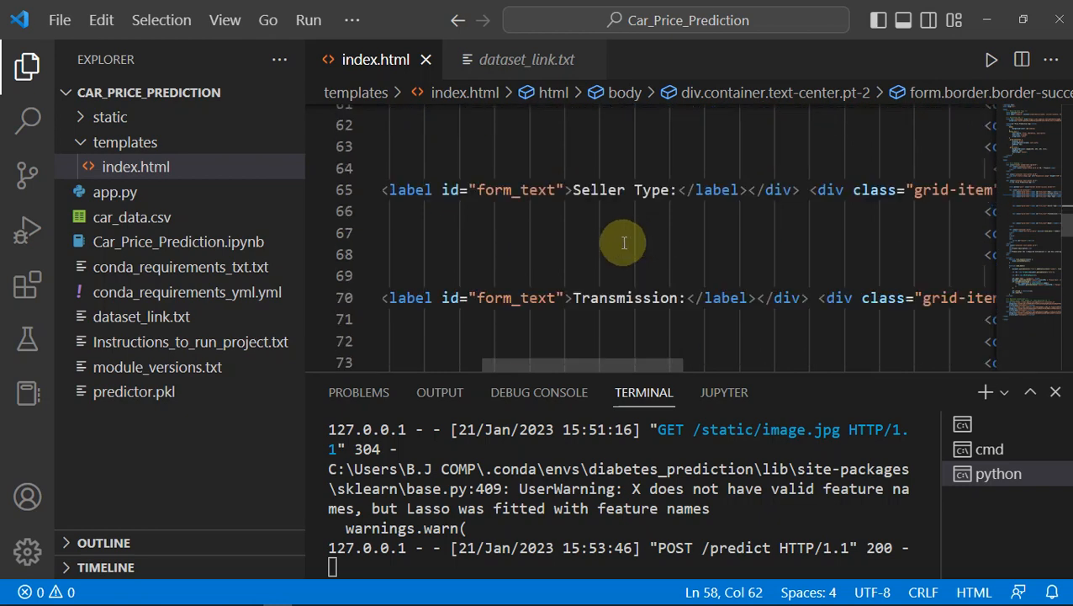
left_click(125, 141)
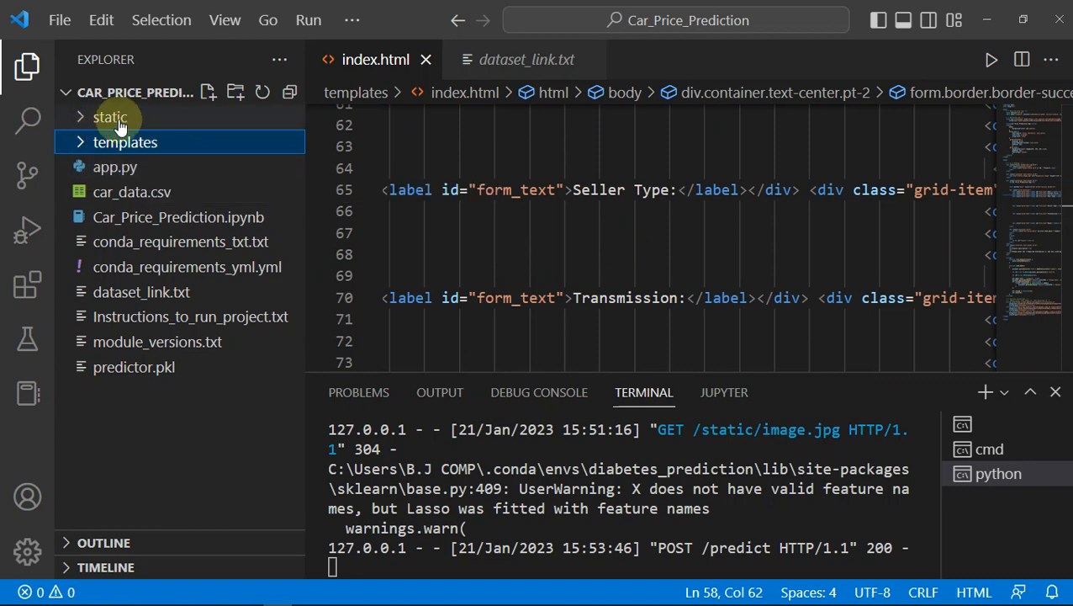
Look through app.py's Flask imports, model loading and predict route, with the Explorer file list shown.
left_click(115, 166)
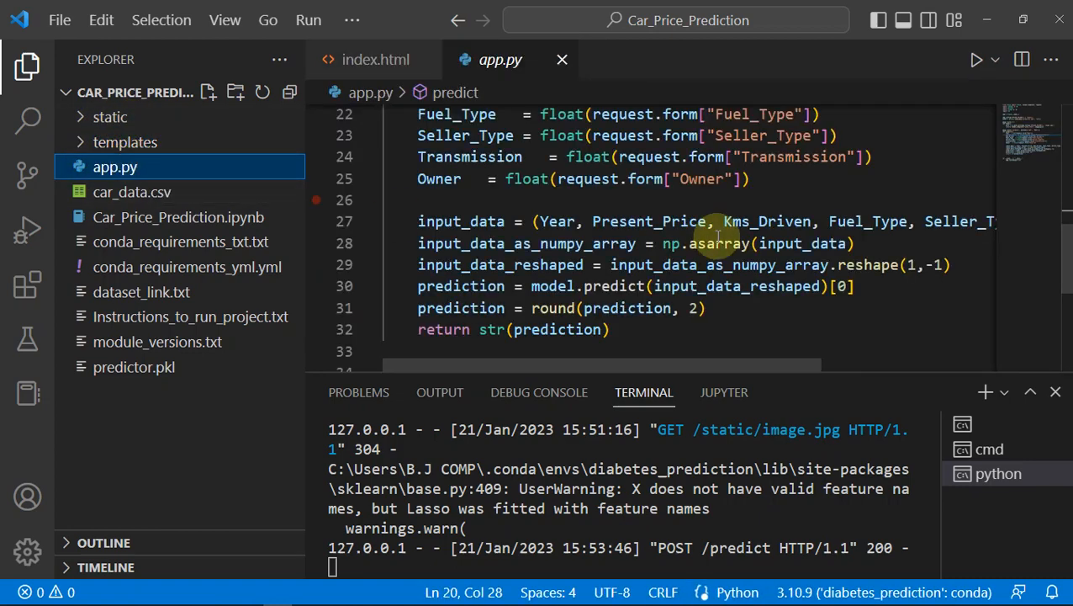
scroll("up", 3)
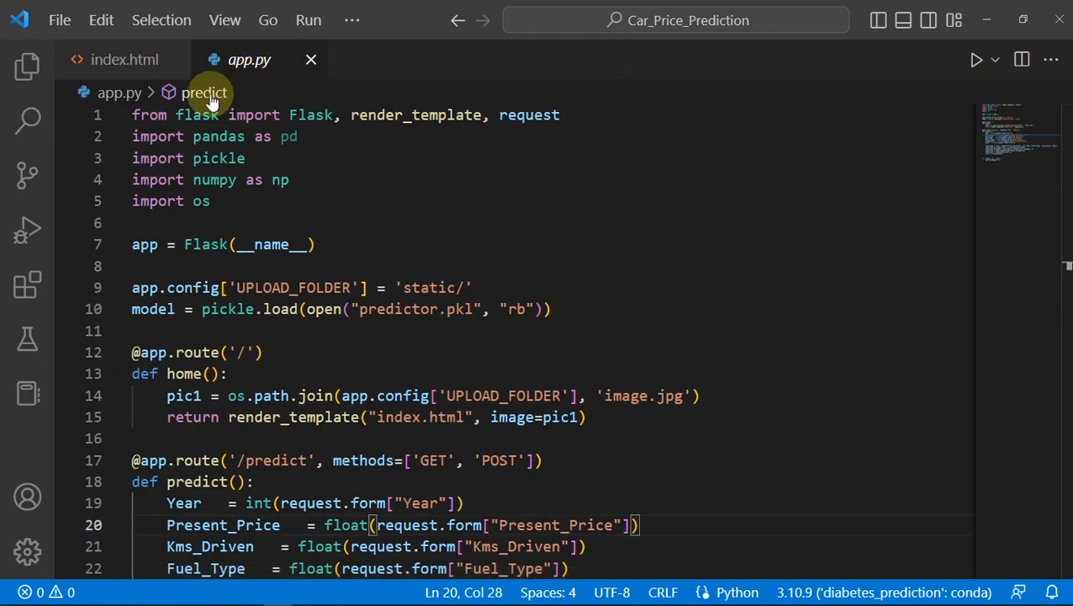
mouse_move(195, 114)
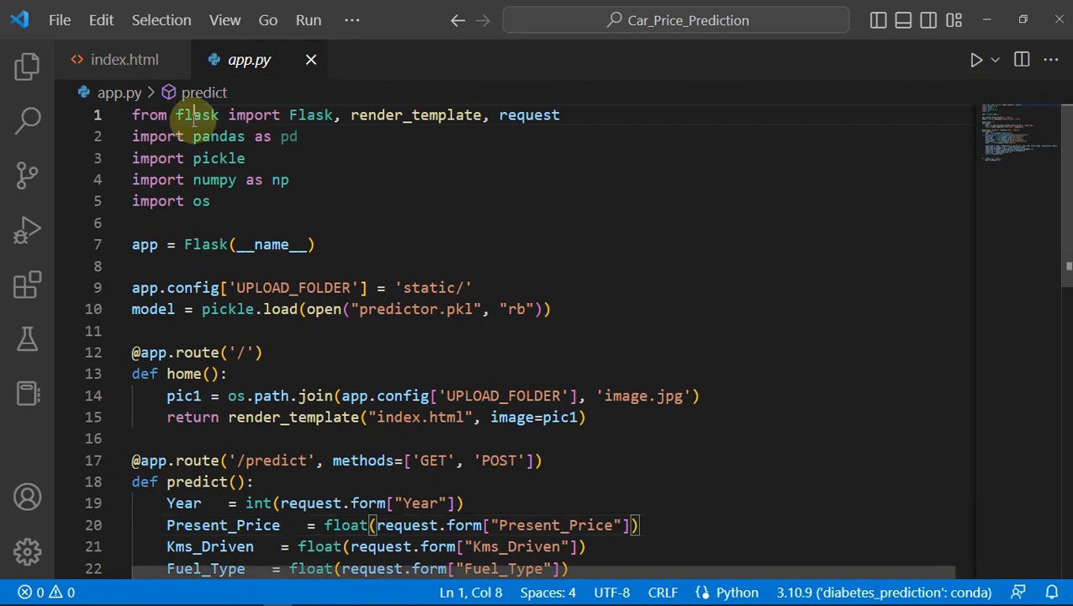
scroll("down", 3)
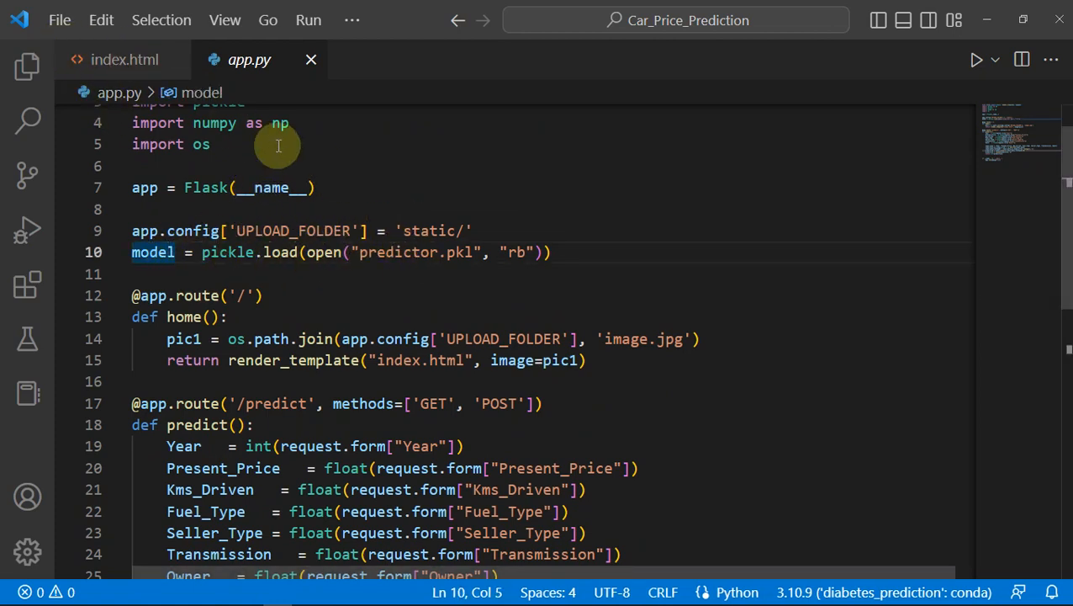
mouse_move(27, 287)
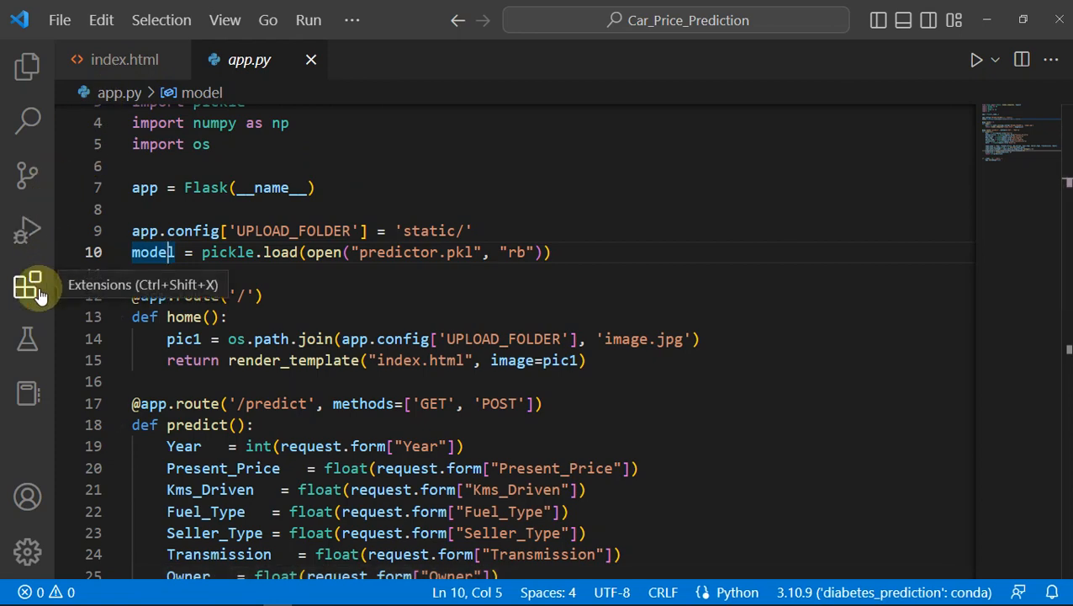
left_click(28, 66)
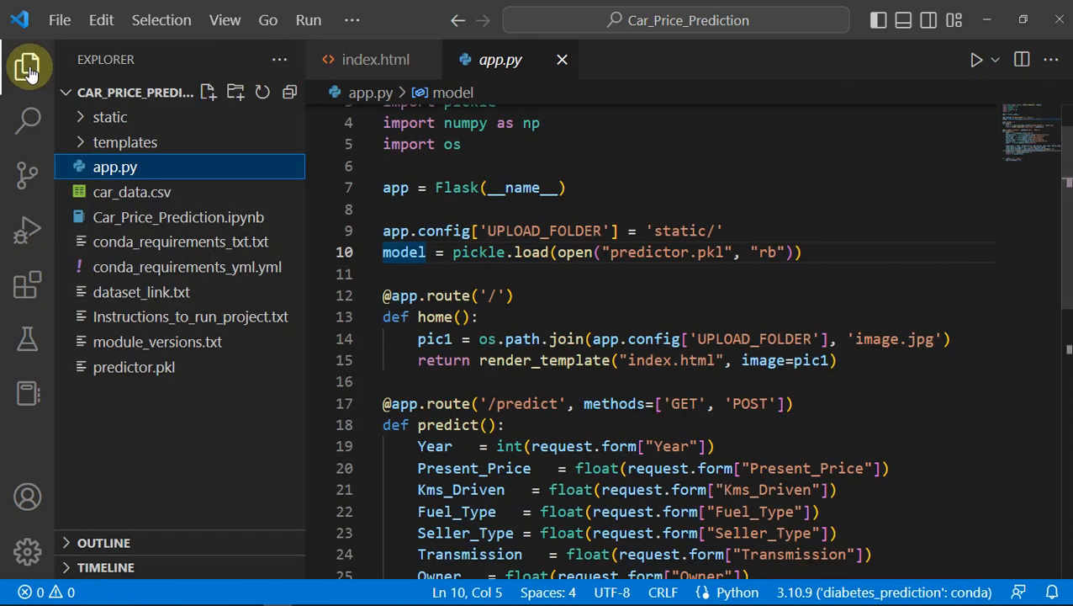
mouse_move(276, 217)
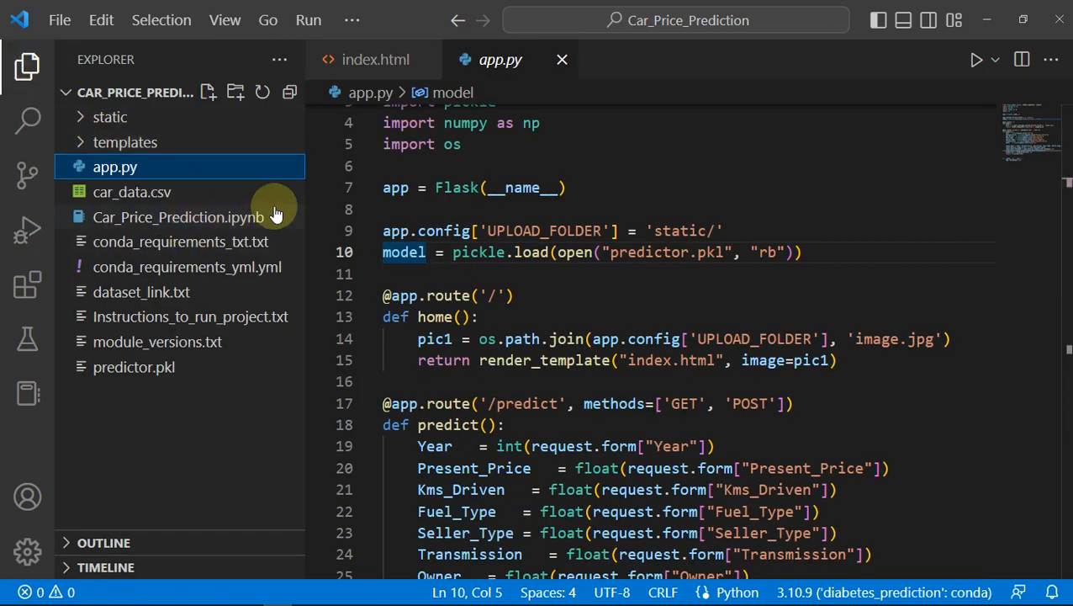
mouse_move(206, 227)
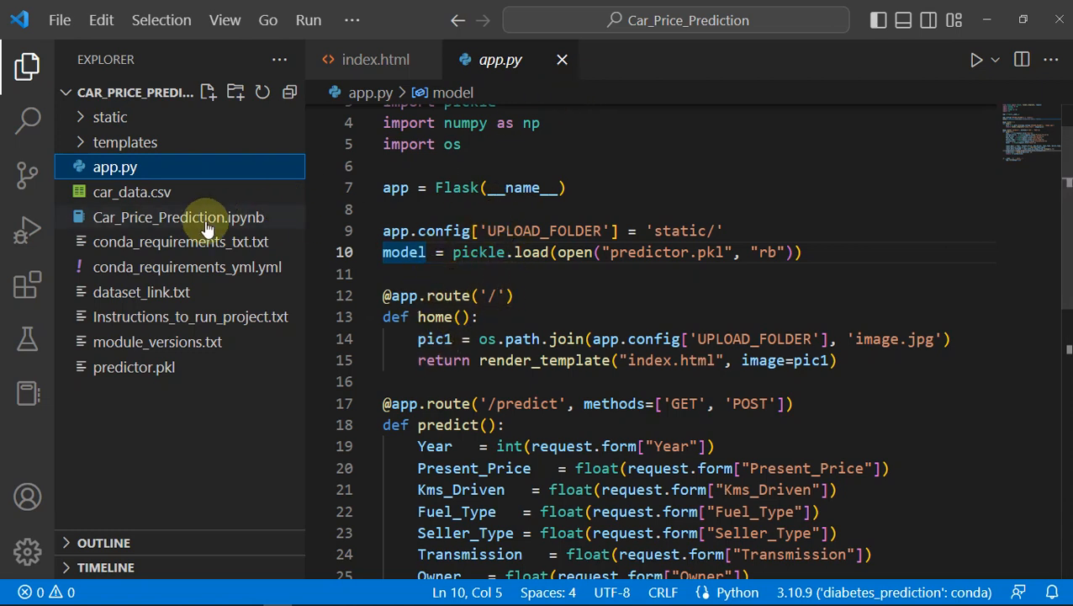
mouse_move(591, 194)
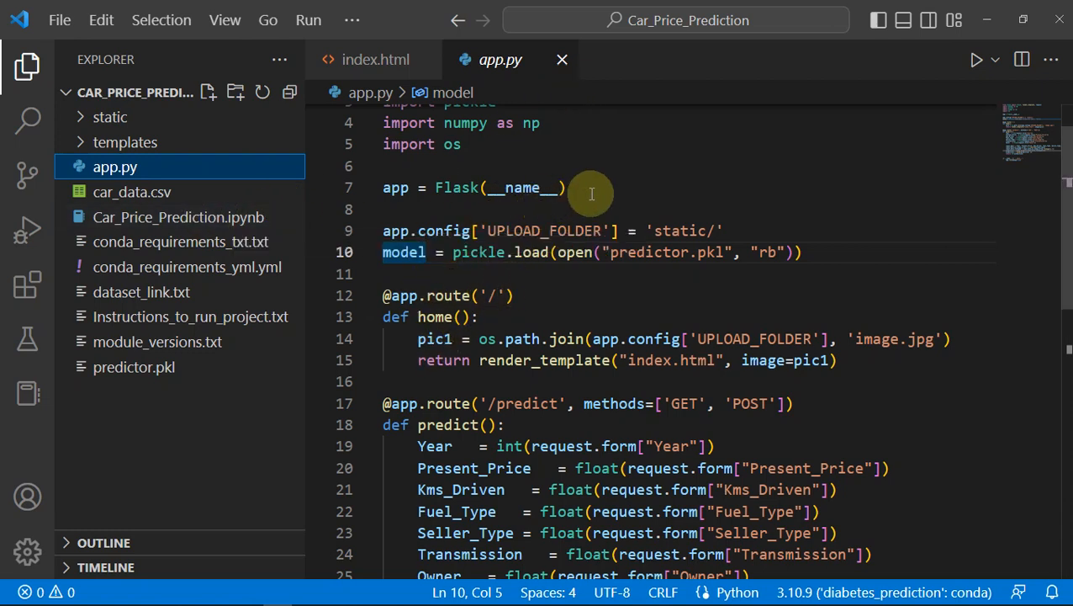
Review Car_Price_Prediction.ipynb from the dataset loading through the regression cells.
double_click(178, 217)
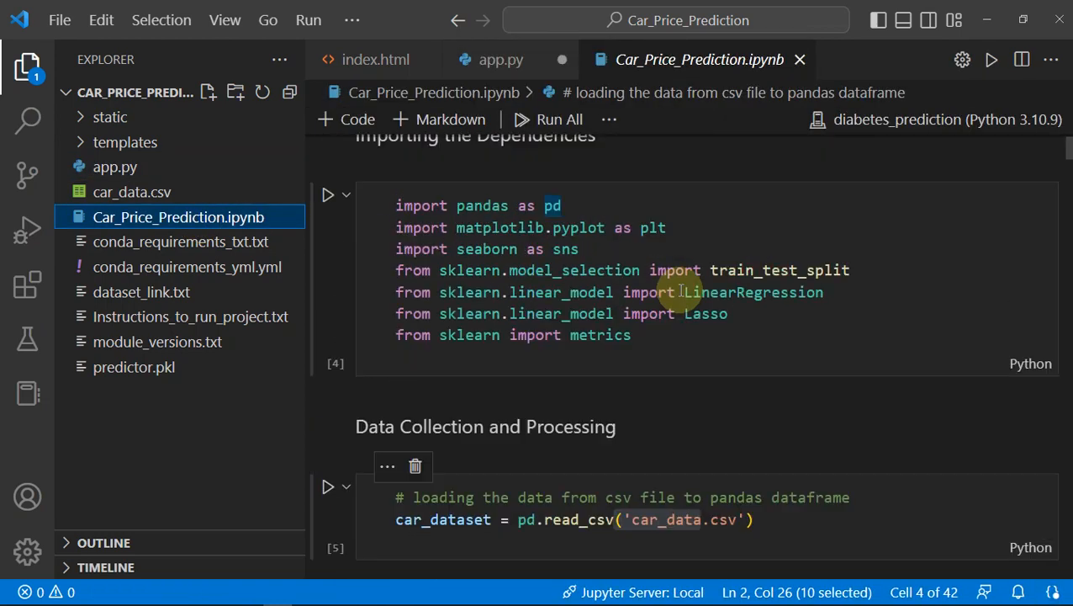
scroll("down", 3)
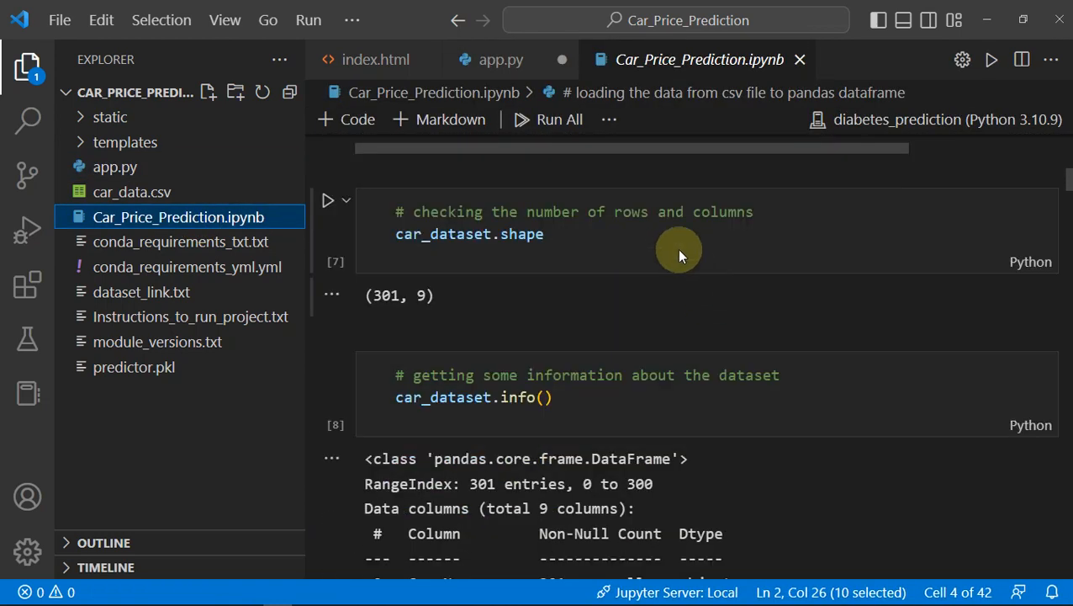
scroll("down", 3)
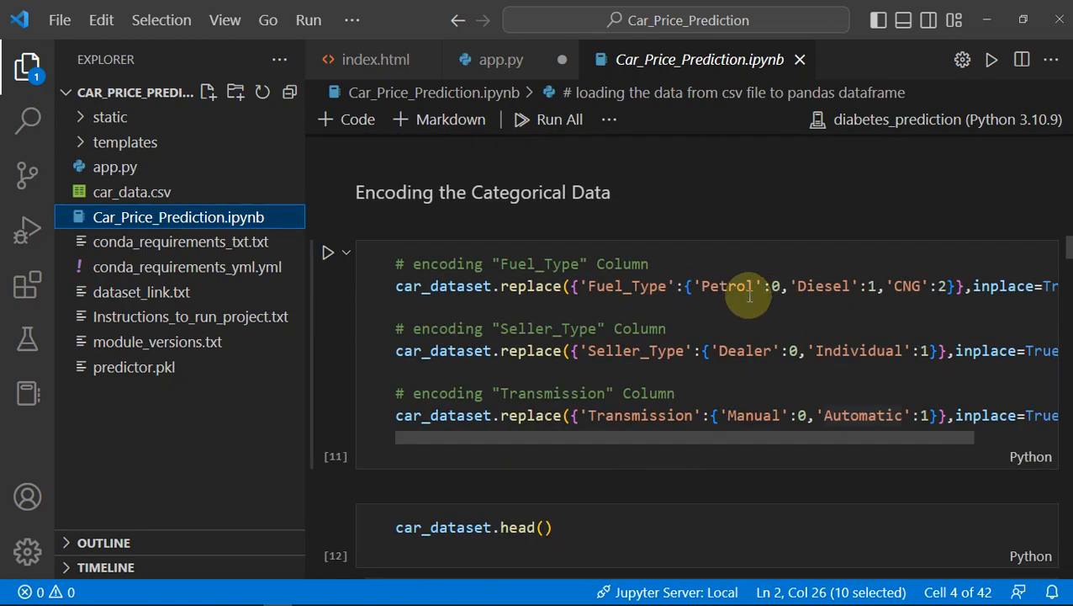
scroll("down", 3)
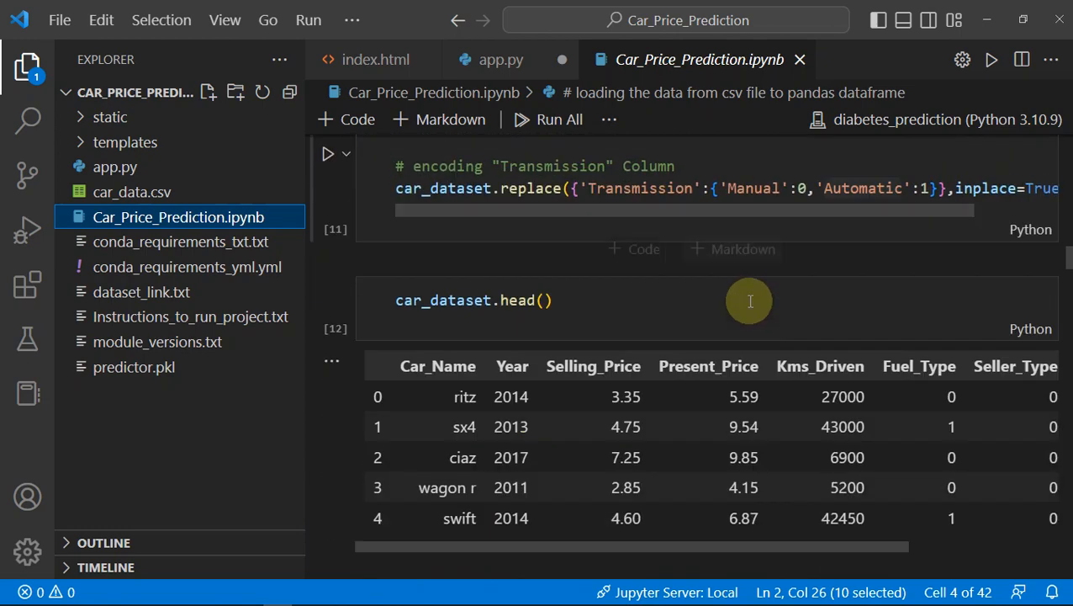
scroll("down", 3)
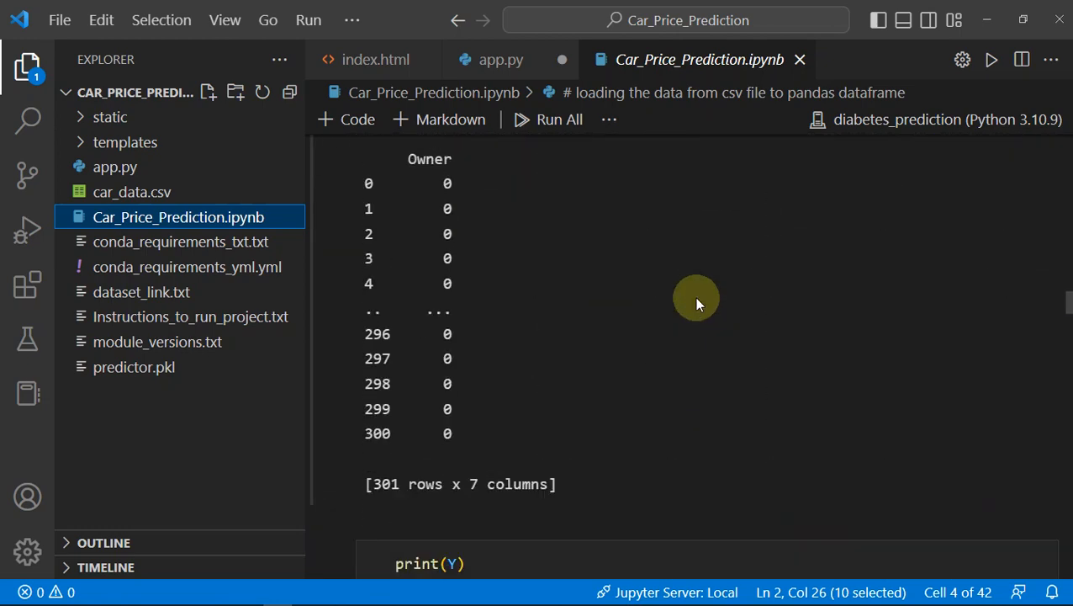
scroll("down", 3)
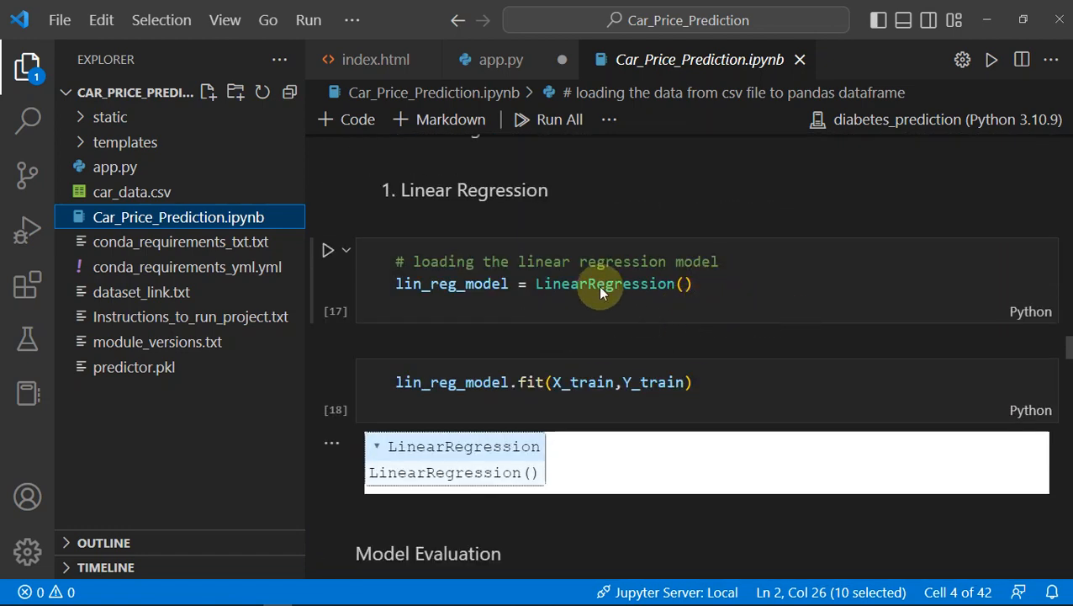
scroll("down", 3)
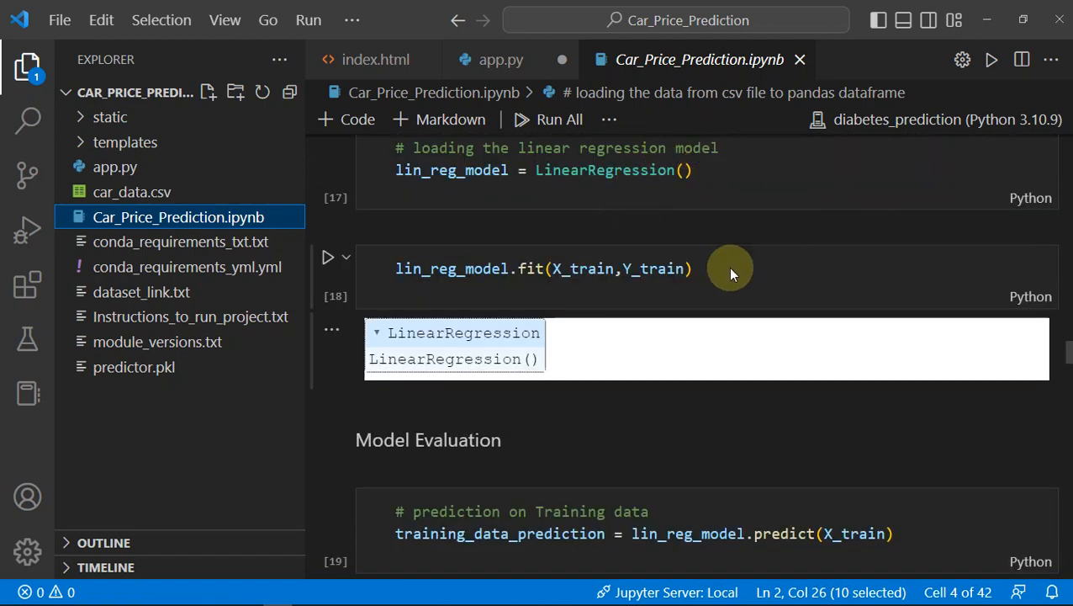
scroll("down", 3)
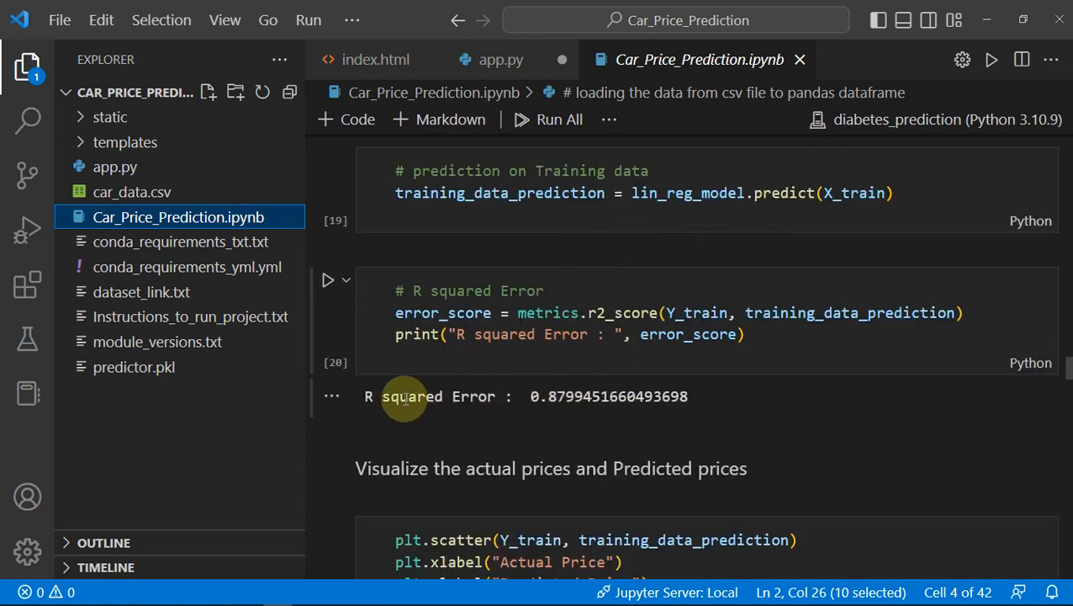
Continue to the Lasso results and the cell pickling the model into predictor.pkl.
double_click(564, 397)
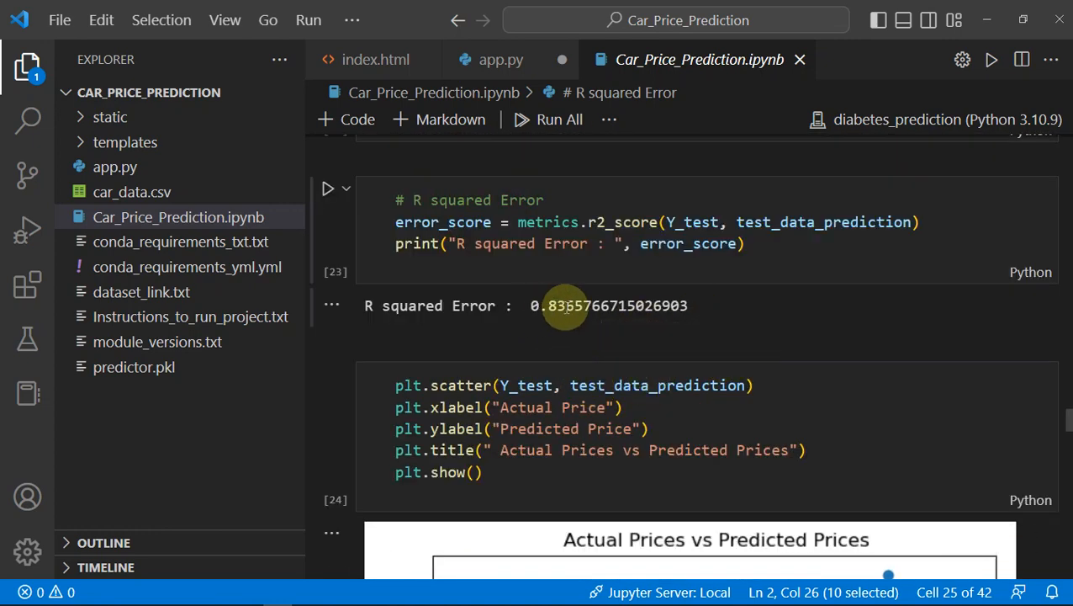
scroll("down", 3)
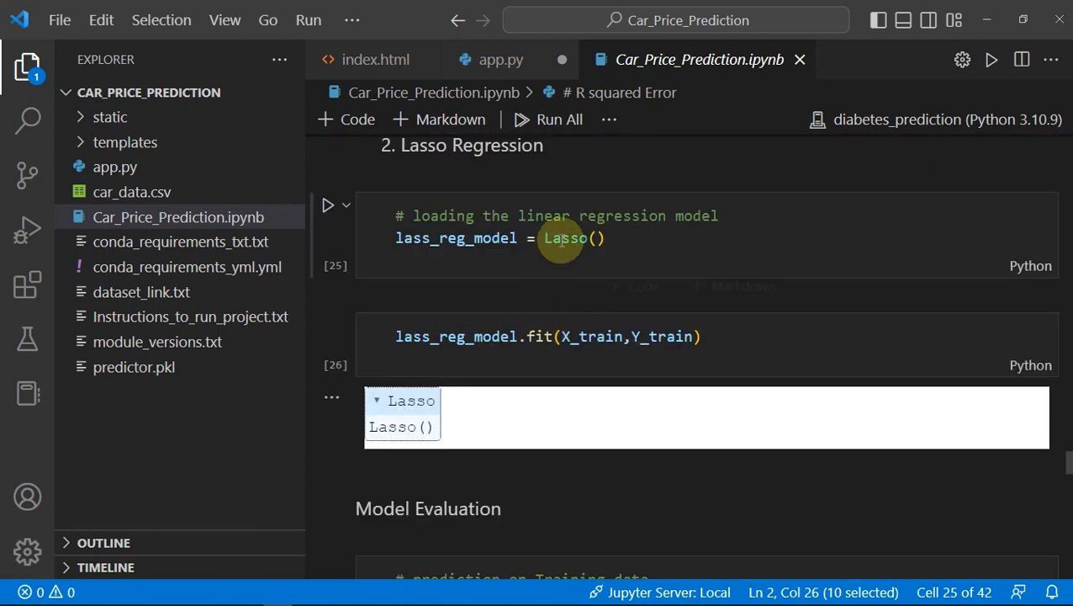
mouse_move(566, 237)
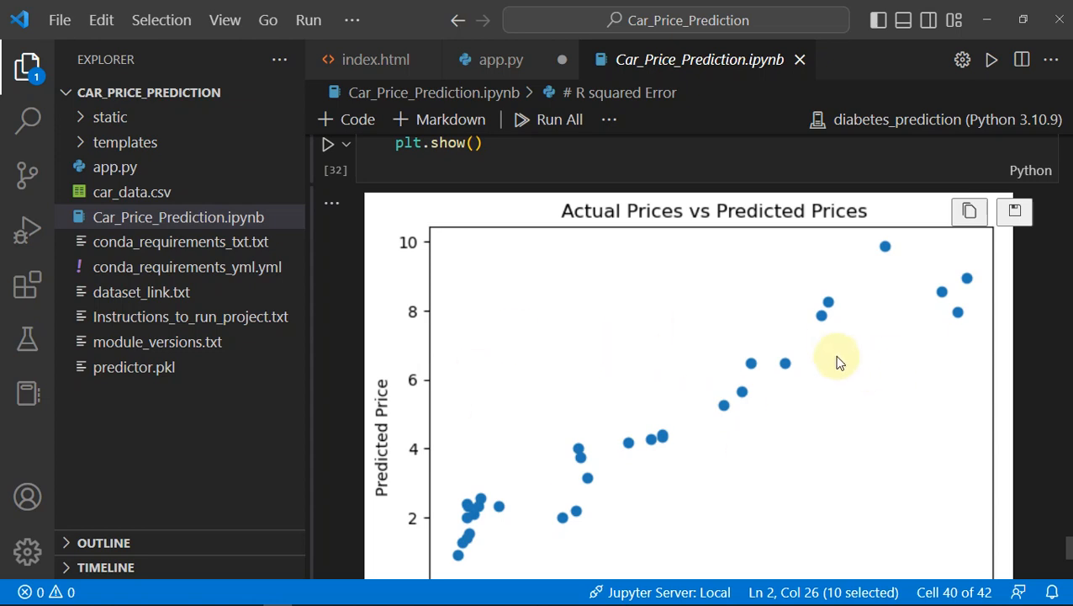
scroll("down", 3)
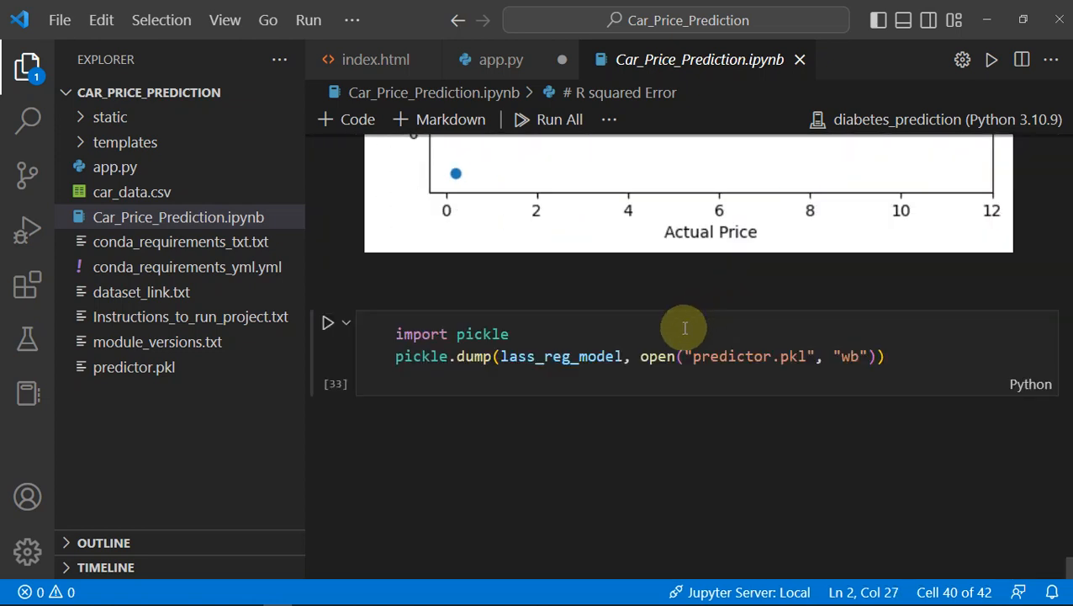
mouse_move(593, 378)
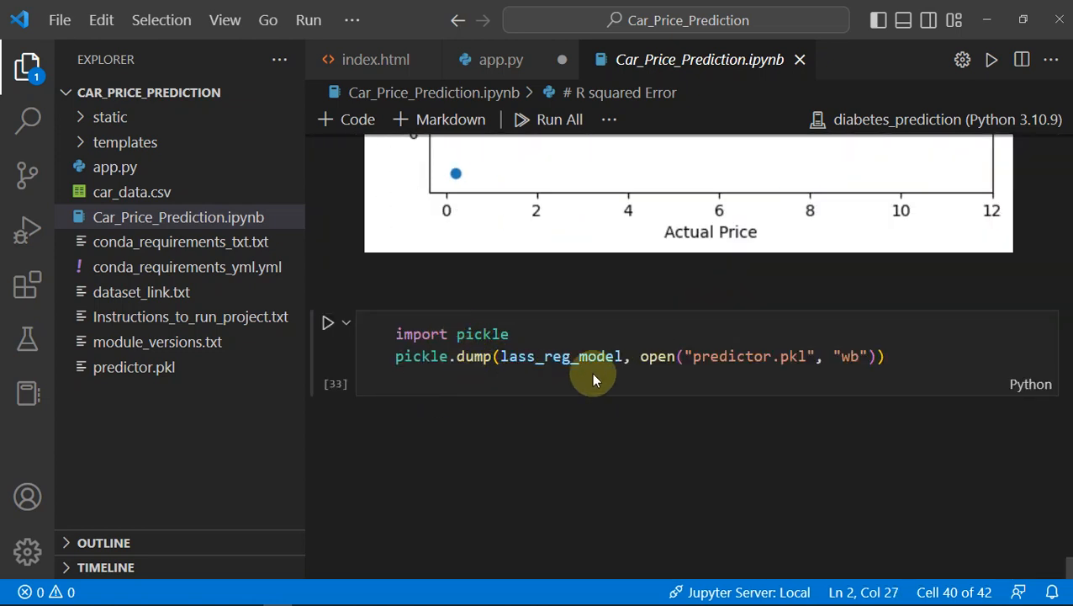
mouse_move(538, 366)
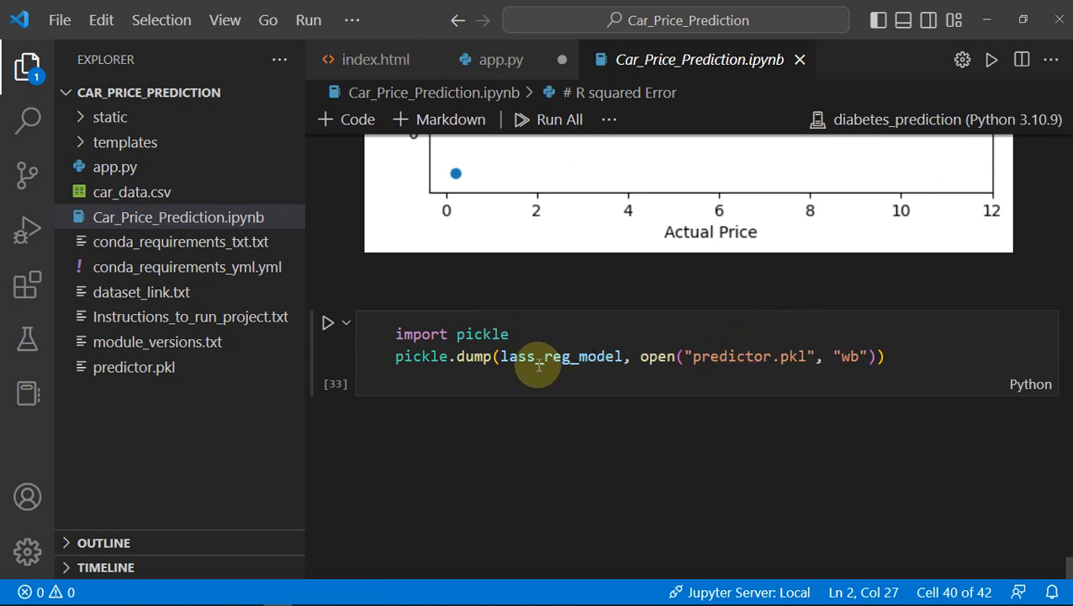
mouse_move(730, 356)
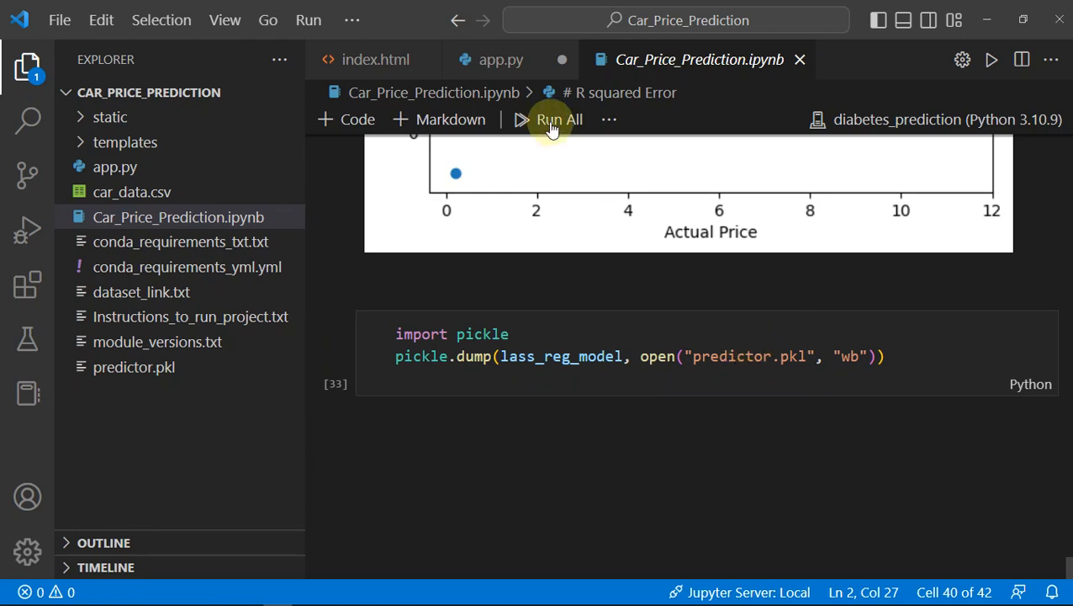
Return to app.py showing the /predict route that returns the rounded prediction.
left_click(500, 60)
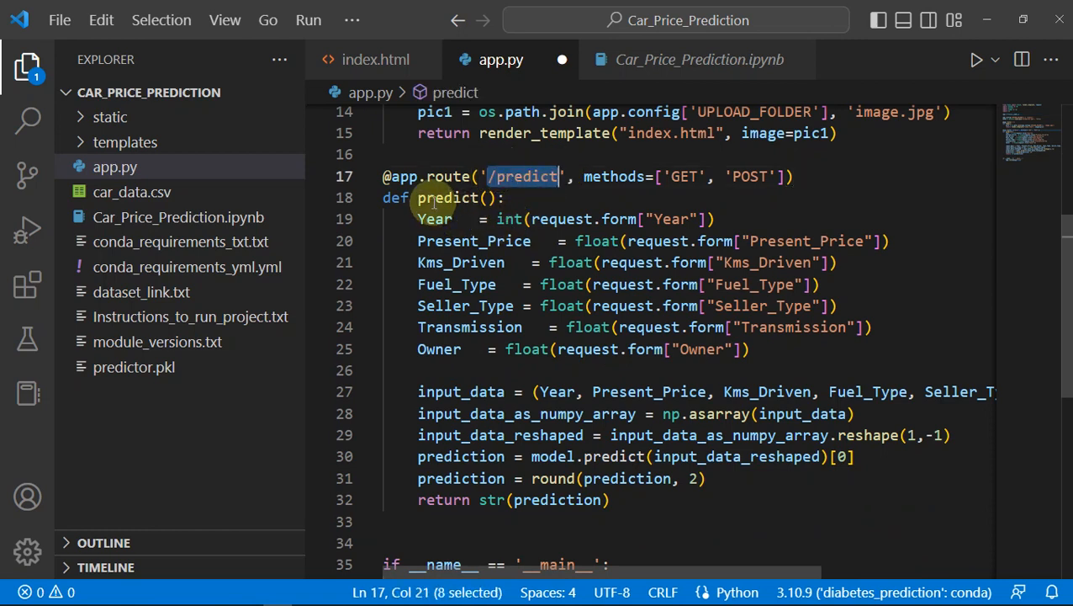
mouse_move(434, 218)
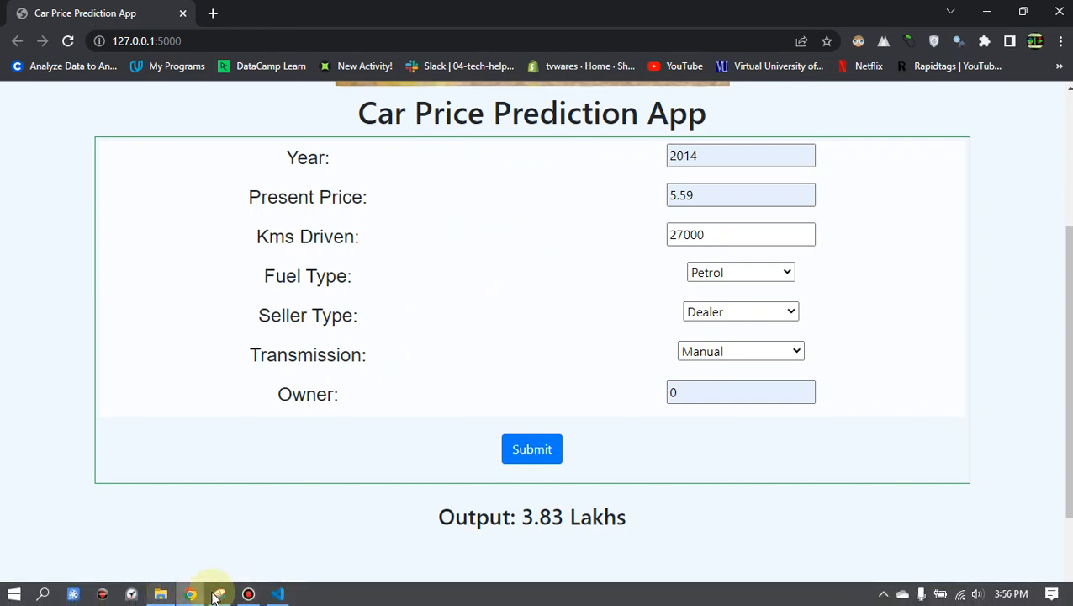
mouse_move(267, 594)
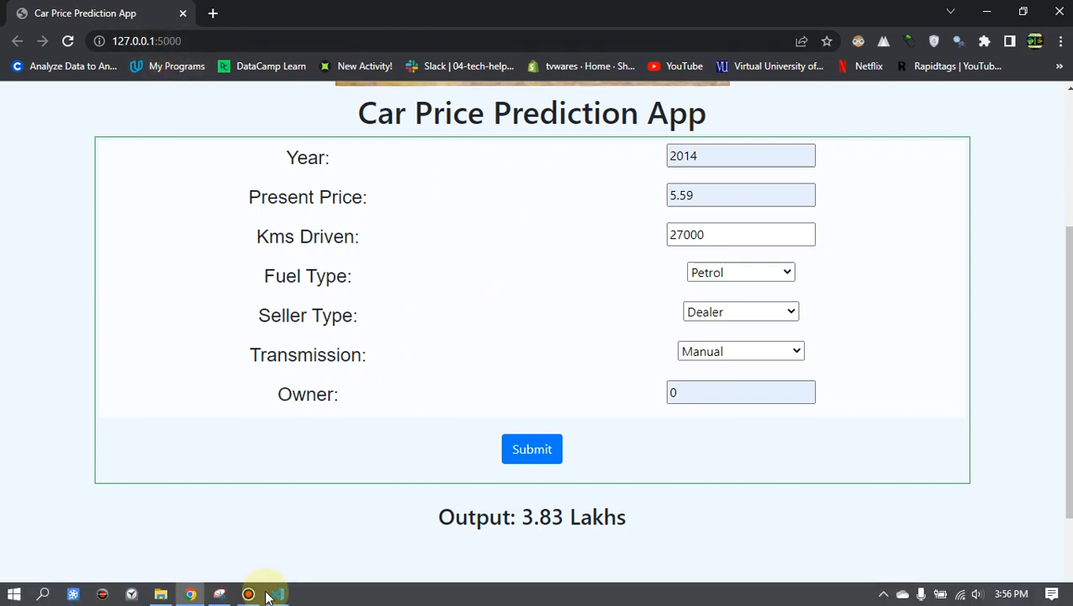
Return to the VS Code editor after viewing the app's 3.83 Lakhs result.
left_click(219, 595)
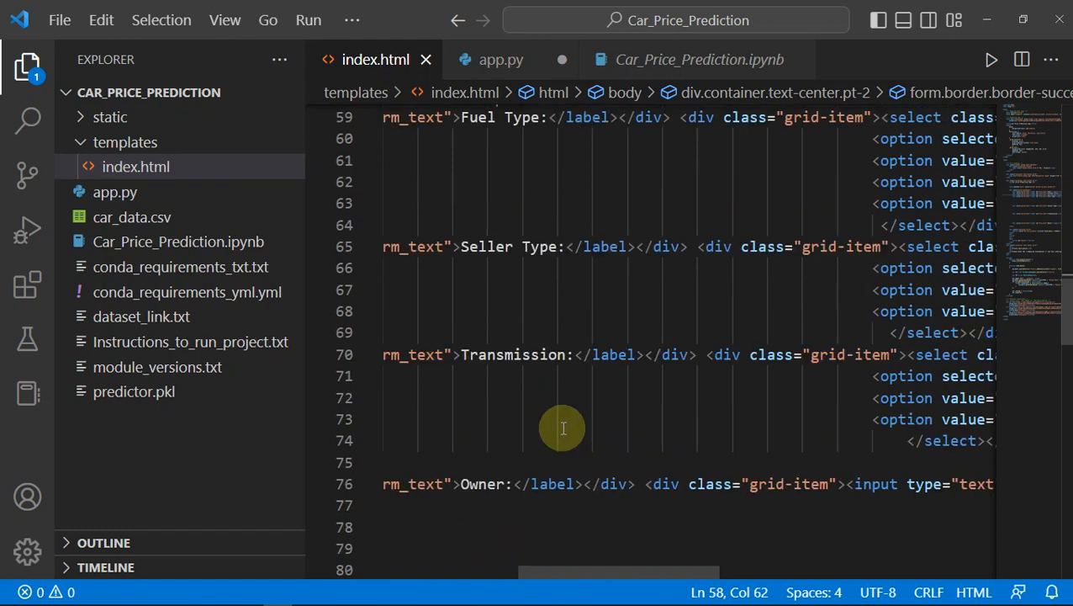
Bring the xhr.onreadystatechange block that sets innerHTML to 'Output: … Lakhs' into view.
scroll("up", 3)
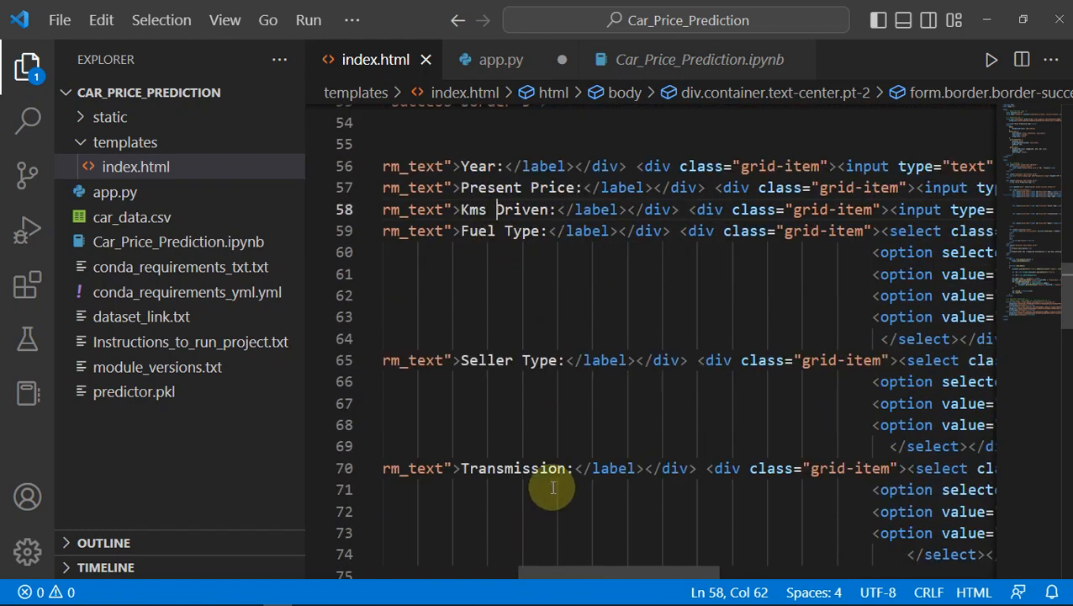
scroll("down", 3)
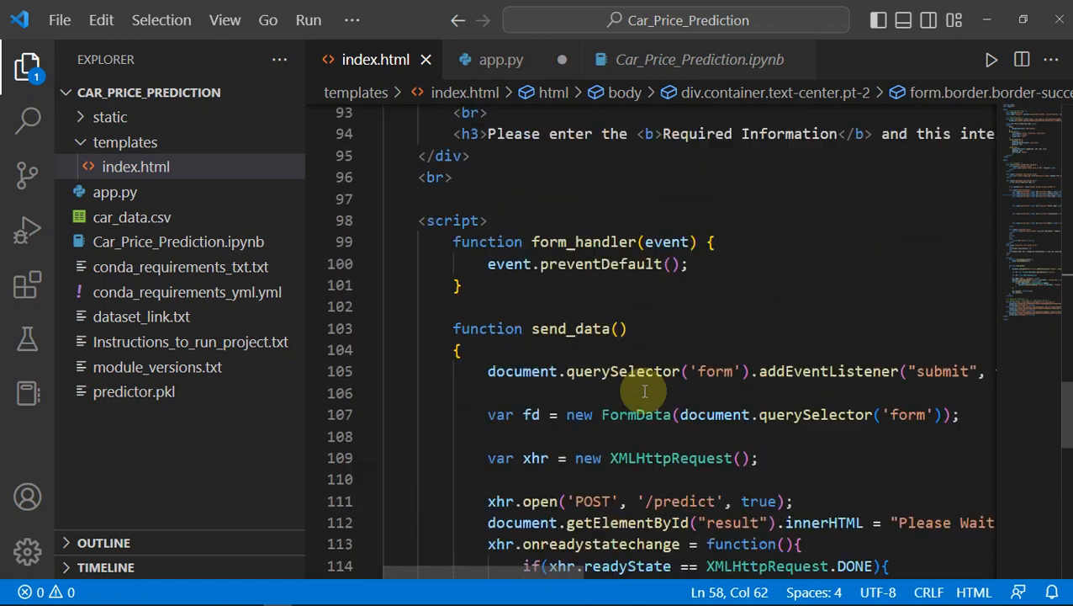
mouse_move(547, 567)
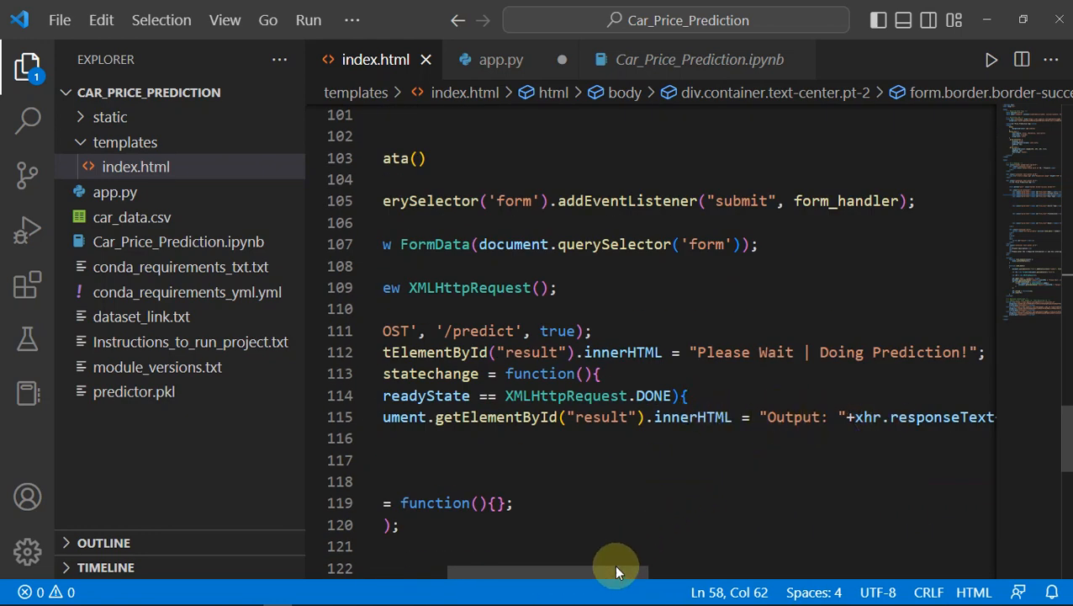
scroll("right", 3)
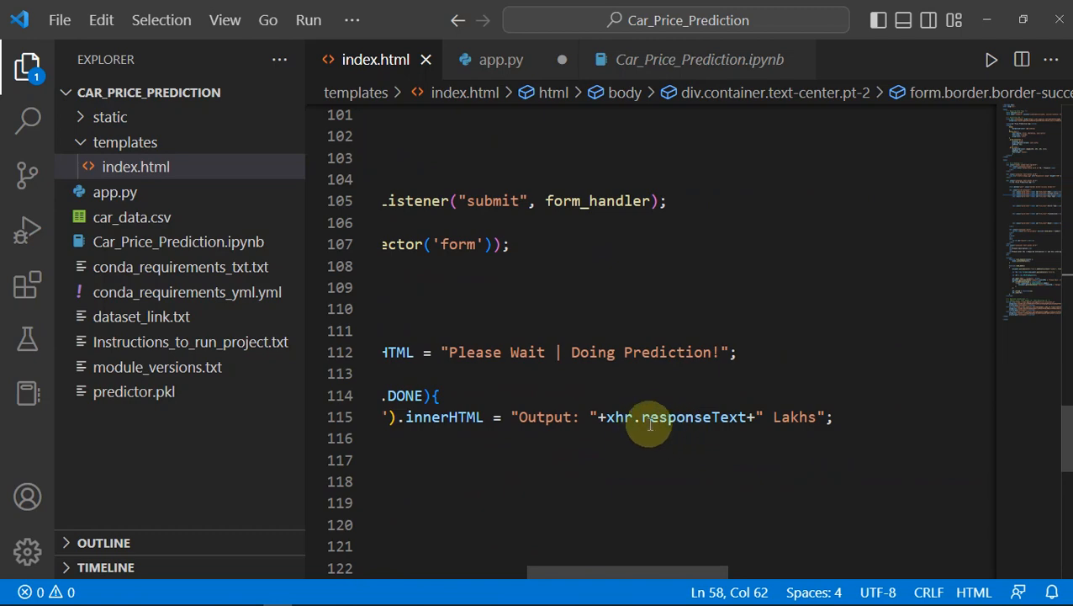
mouse_move(608, 364)
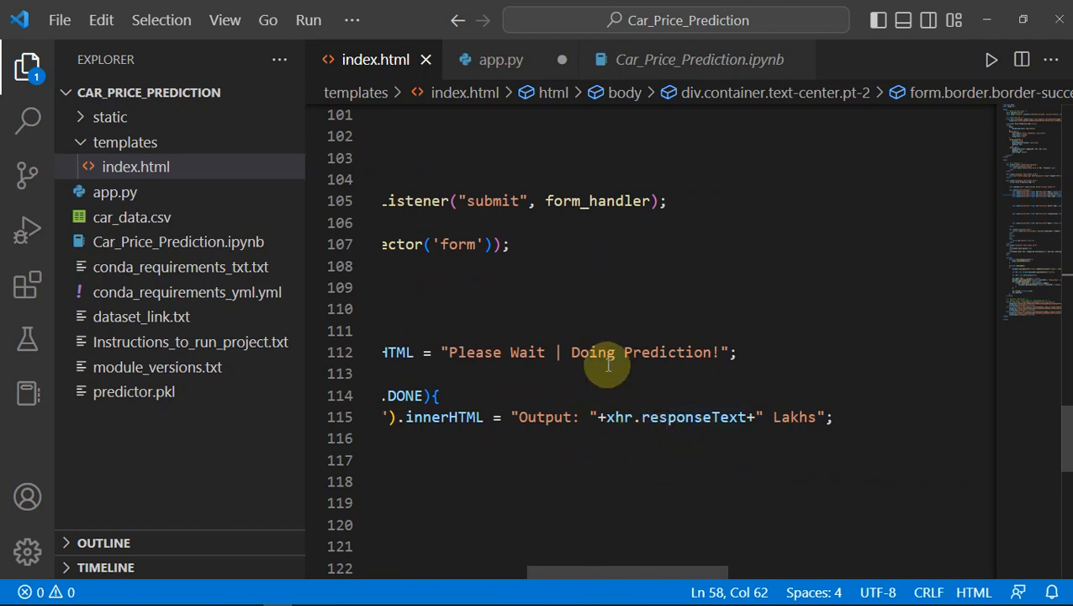
Review app.py's predict route returning str(prediction), then return to the running app in Chrome.
left_click(502, 60)
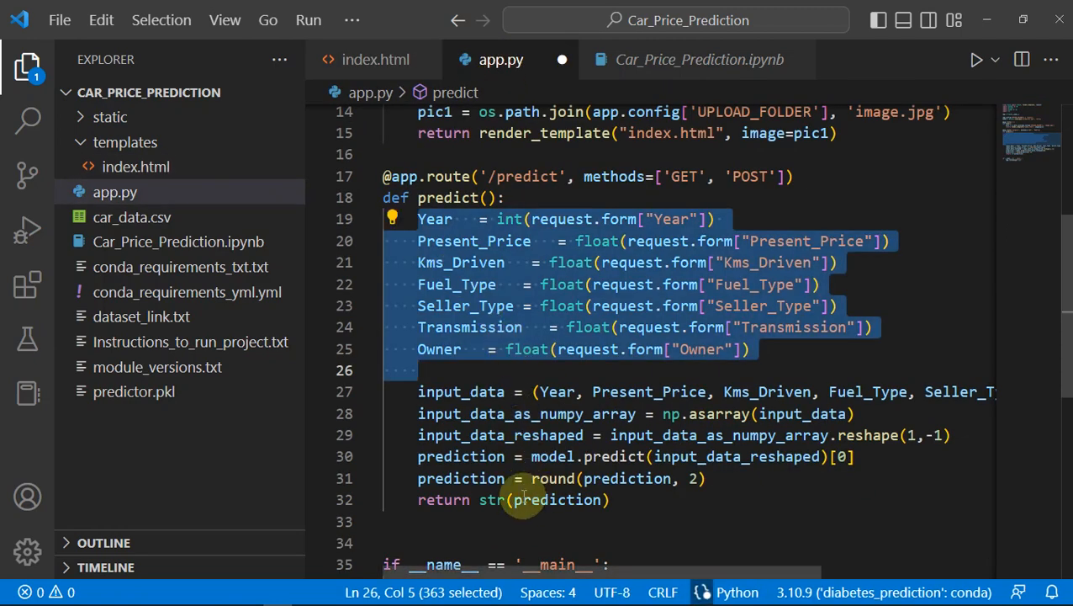
double_click(551, 500)
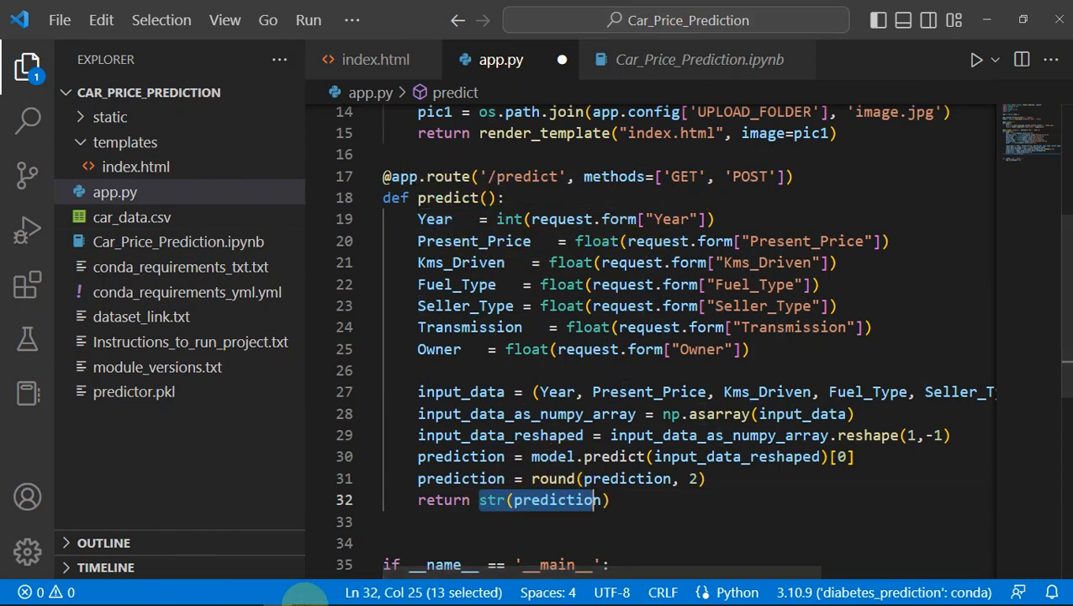
left_click(531, 449)
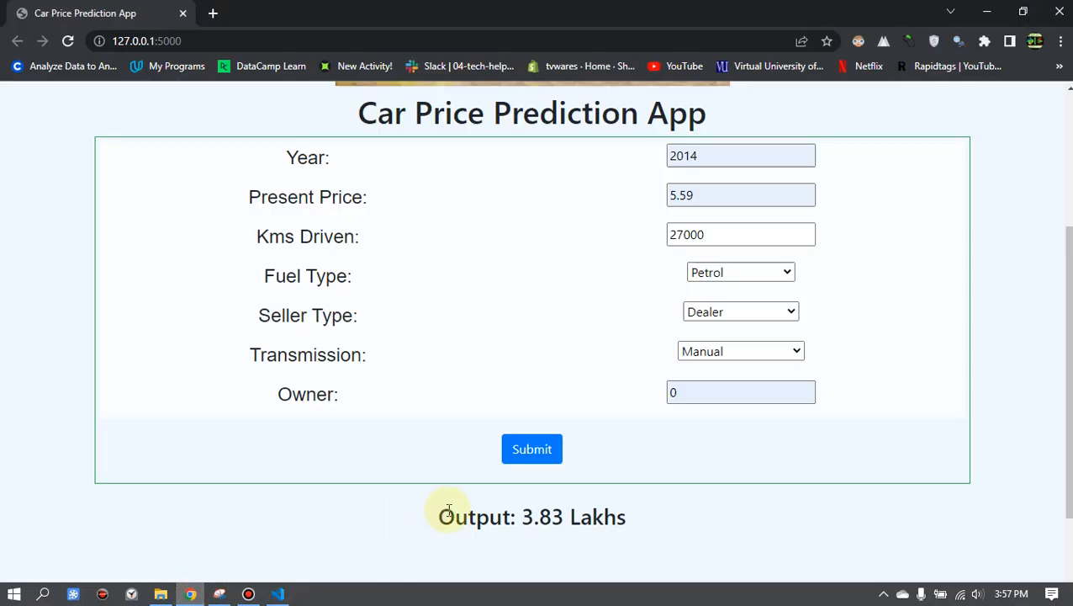
Scroll the app page to its top, showing the car image header above the filled form.
left_click_drag(438, 516, 623, 516)
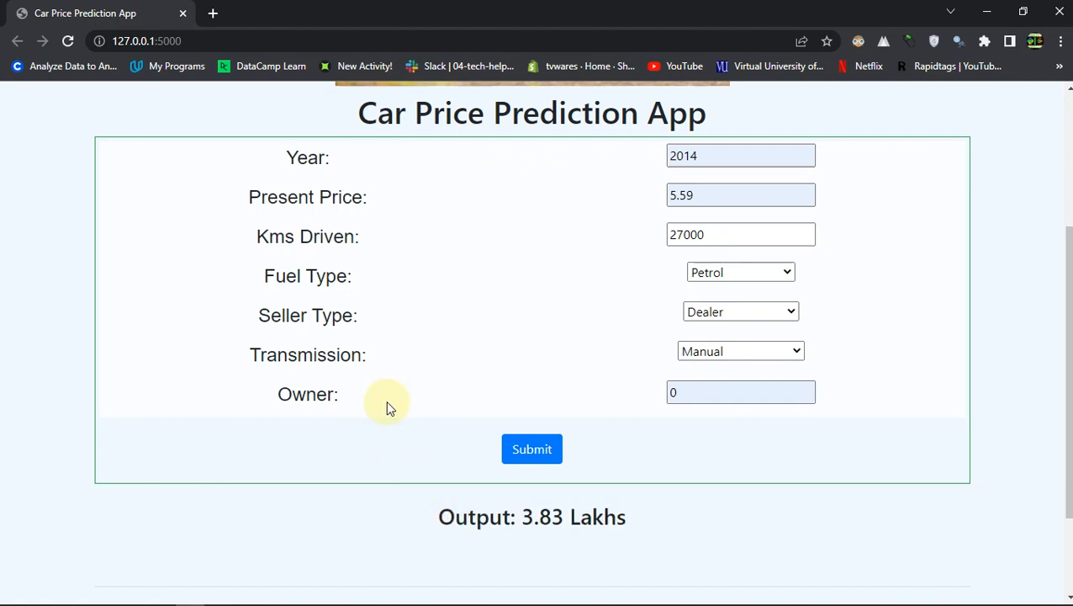
scroll("up", 3)
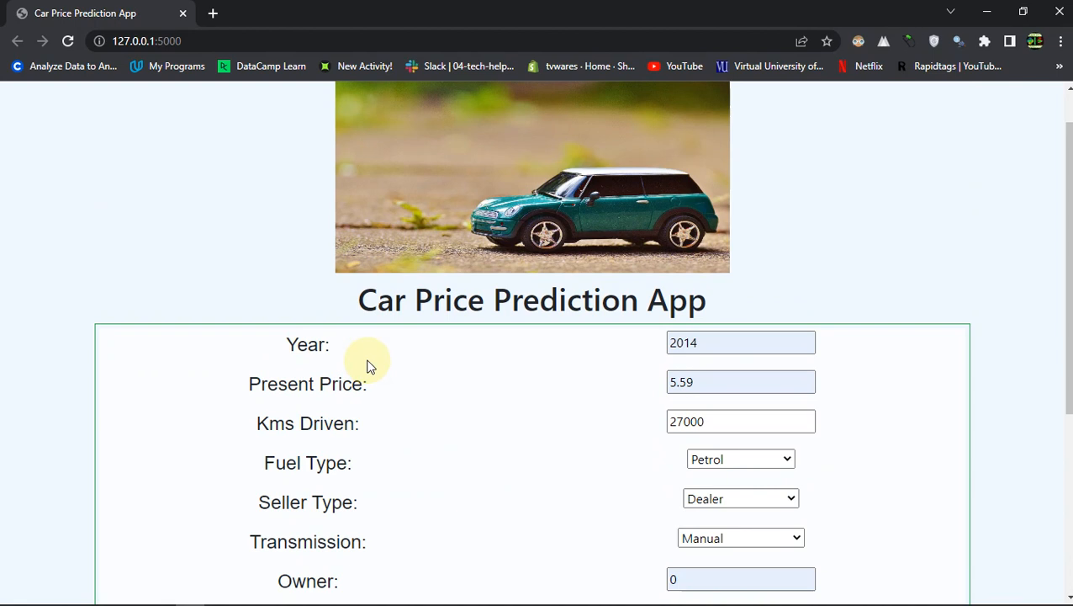
mouse_move(296, 581)
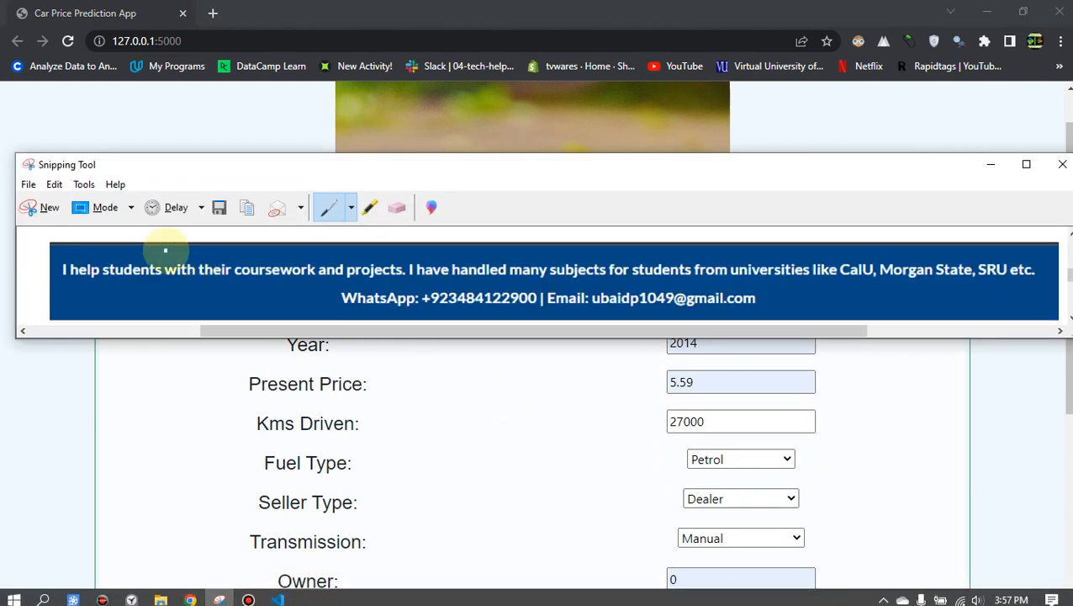
mouse_move(655, 305)
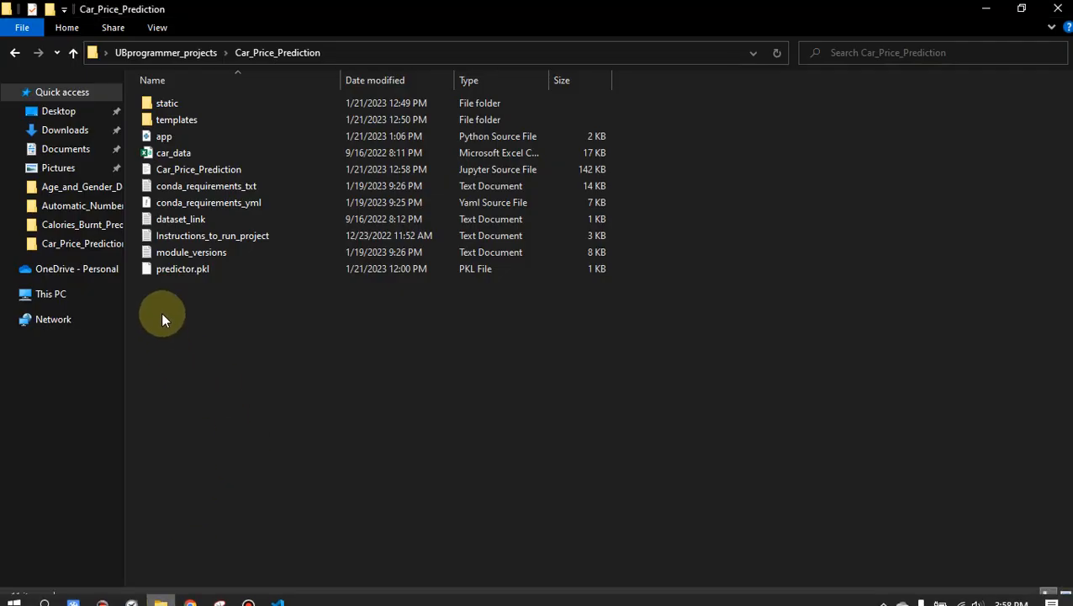
Open Instructions_to_run_project from the Car_Price_Prediction folder in Notepad.
left_click(212, 236)
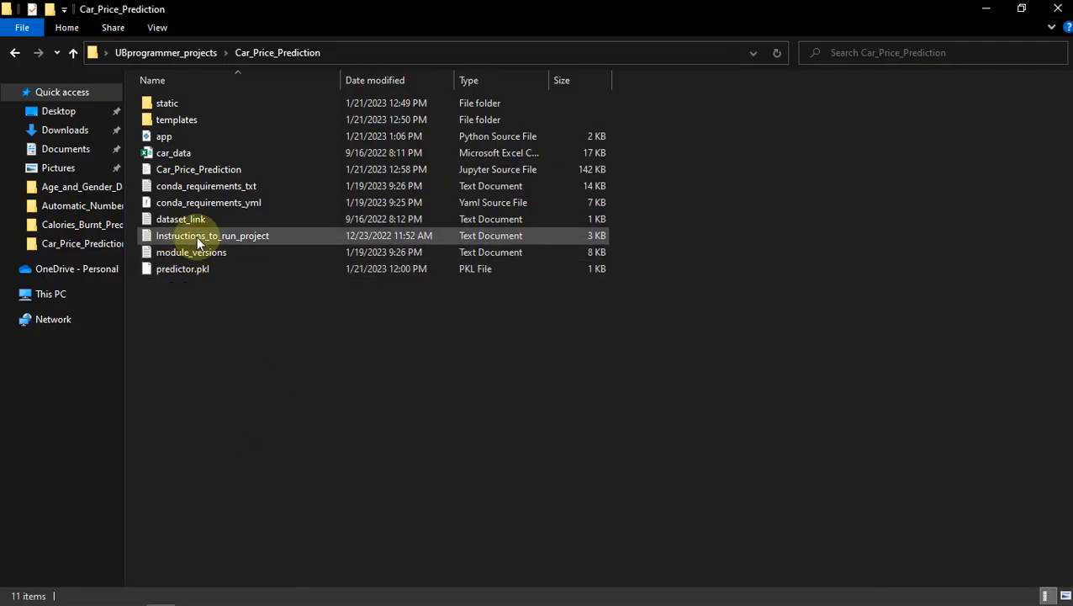
double_click(212, 236)
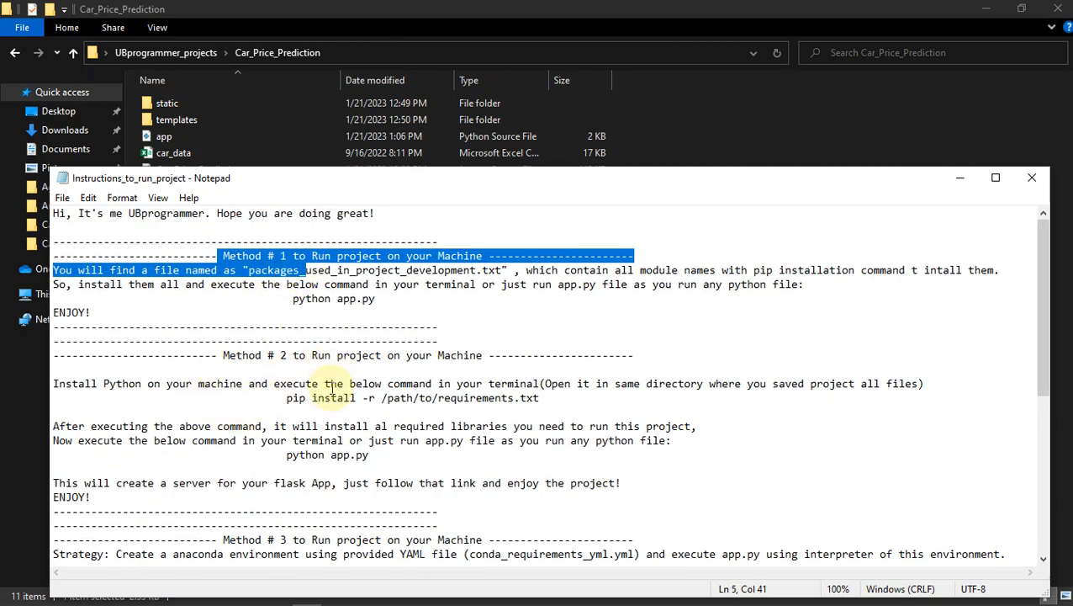
Read through the run instructions down to Method #3.
scroll("down", 3)
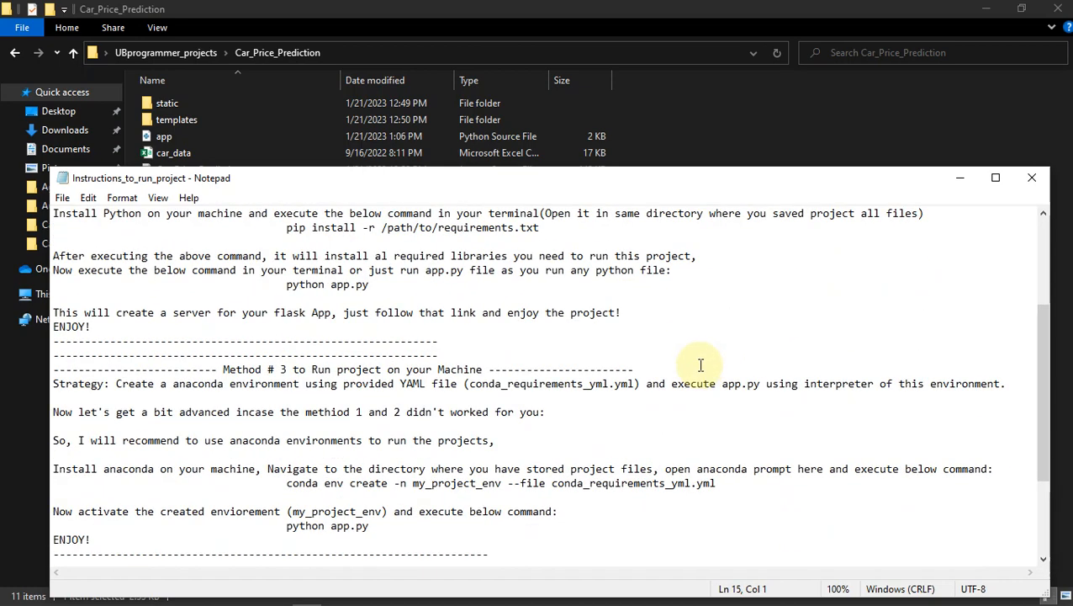
scroll("down", 3)
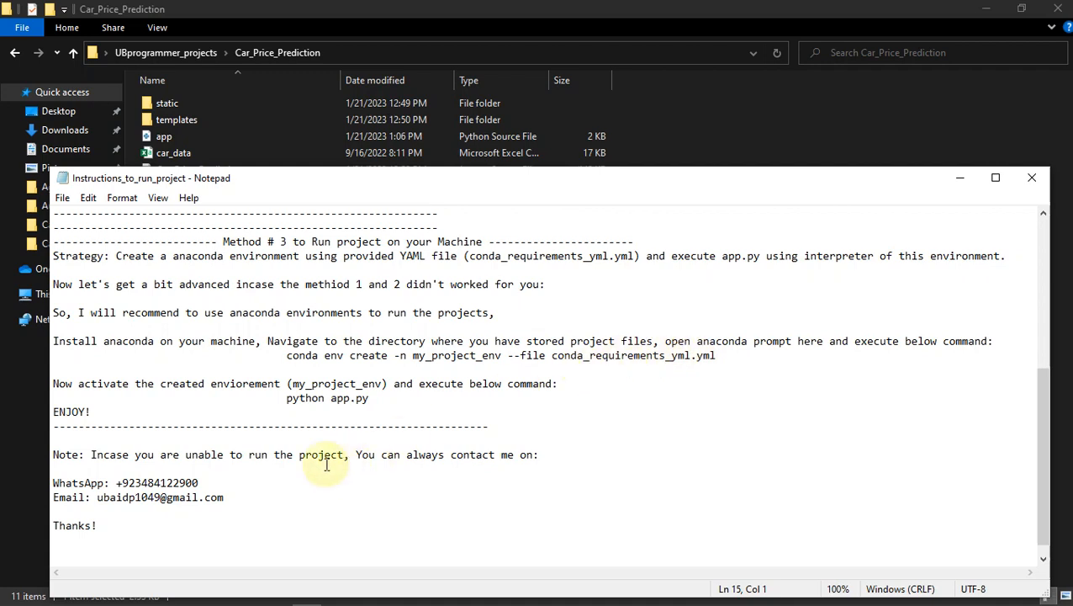
left_click(224, 498)
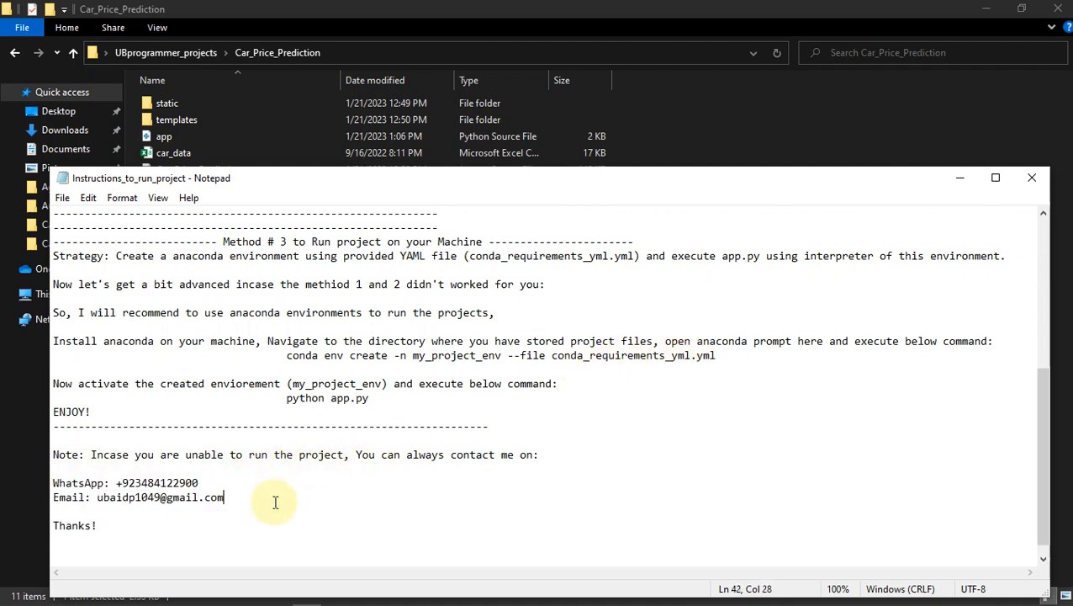
mouse_move(979, 211)
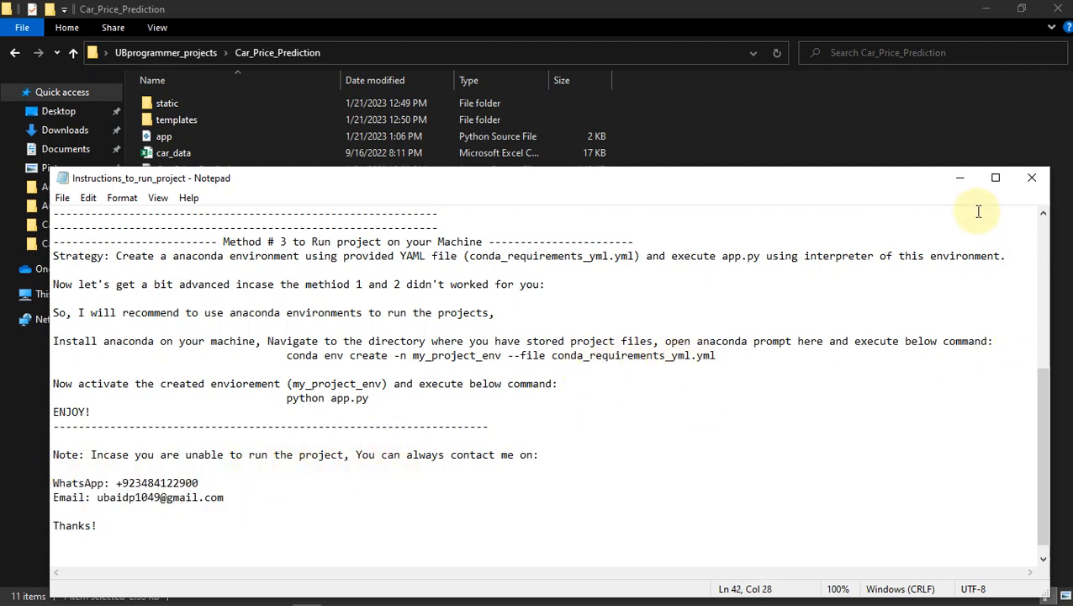
Close the instructions file and return to the Car Price Prediction App in Chrome.
left_click(1032, 178)
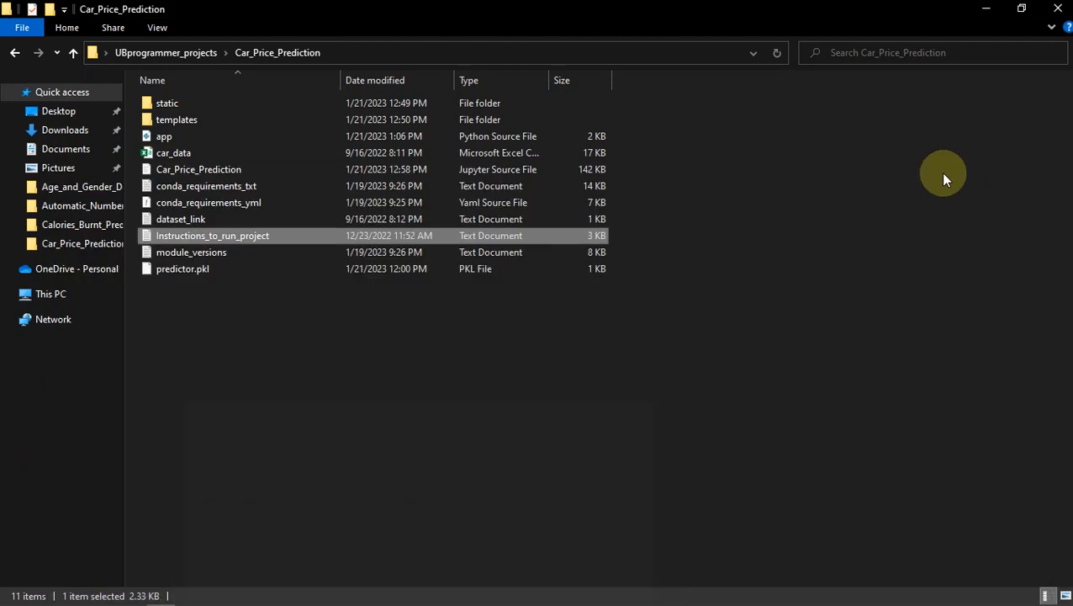
mouse_move(215, 585)
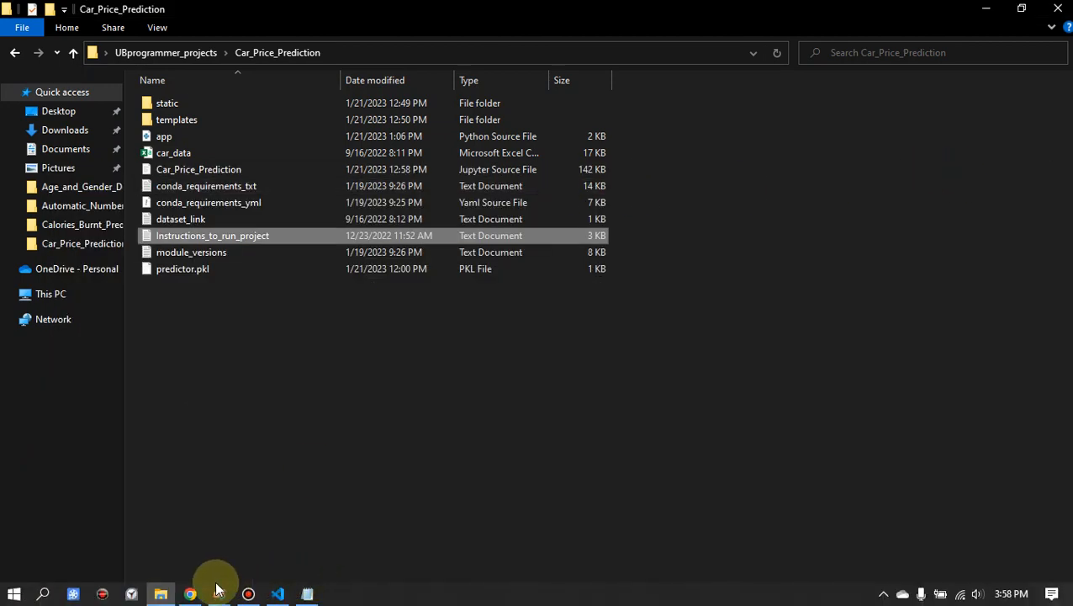
left_click(189, 594)
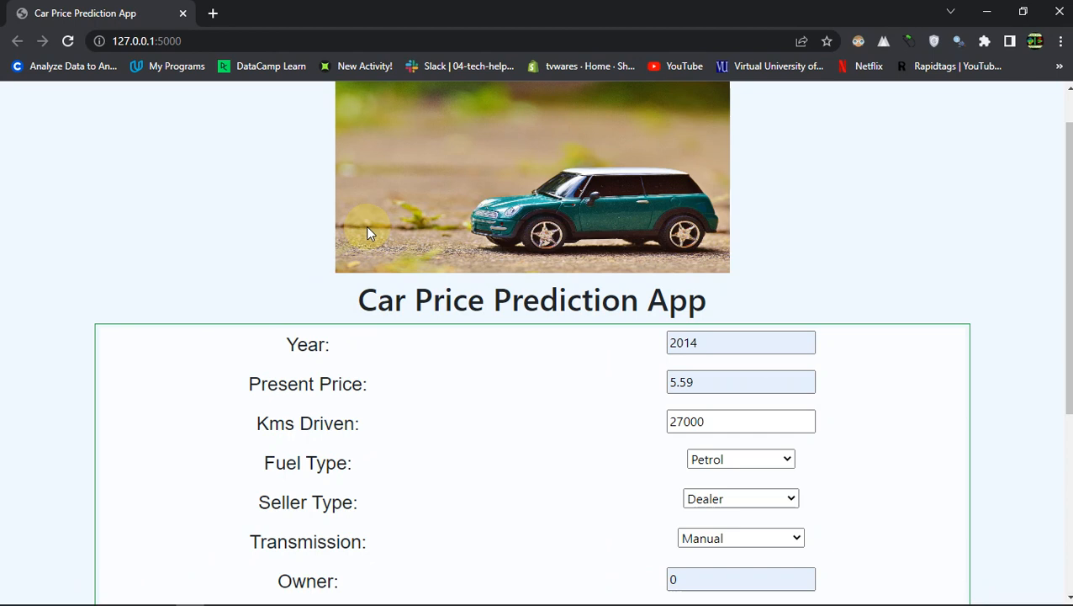
mouse_move(554, 44)
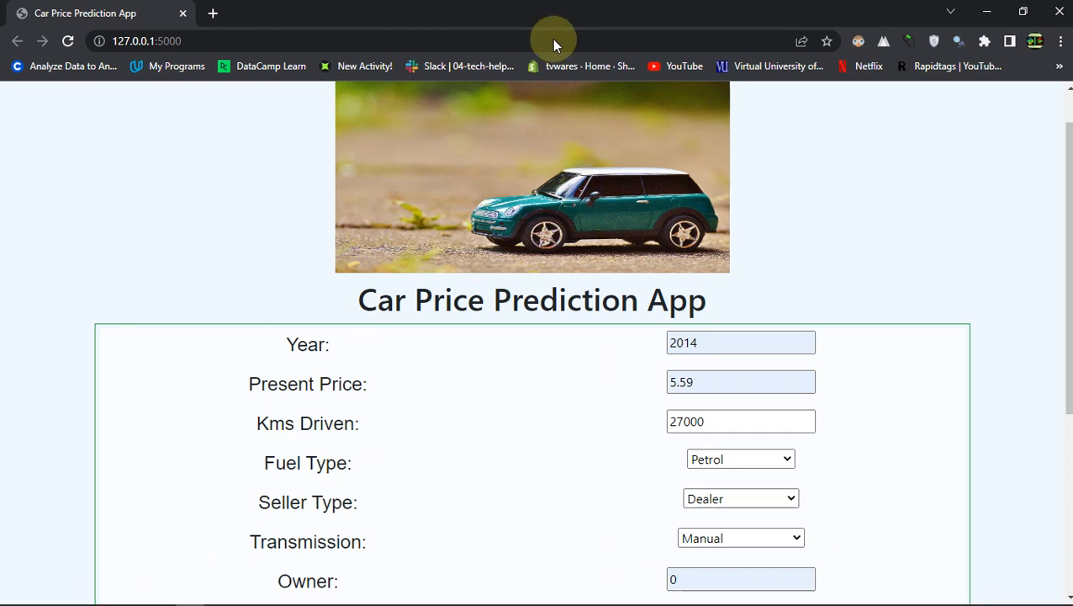